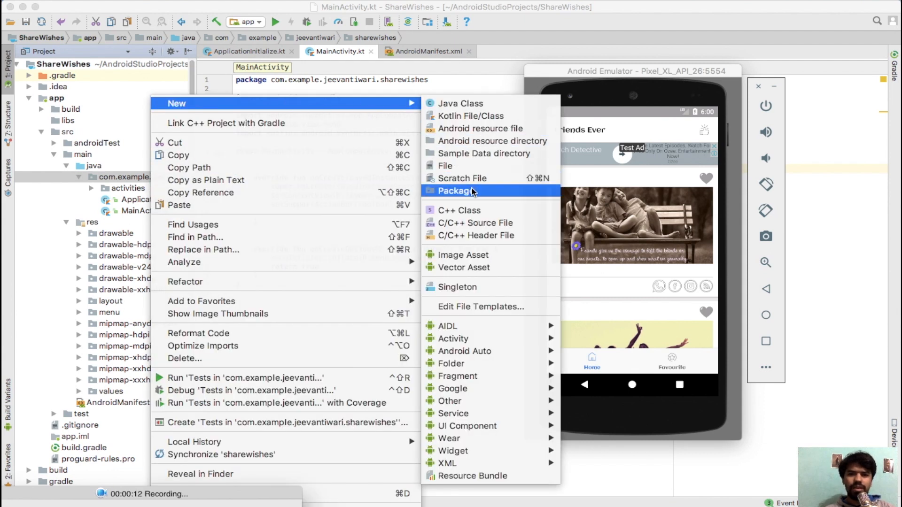
Create a 'fragments' package in the app's main package and bring the emulator back into view
{"action": "left_click", "coordinate": [458, 190]}
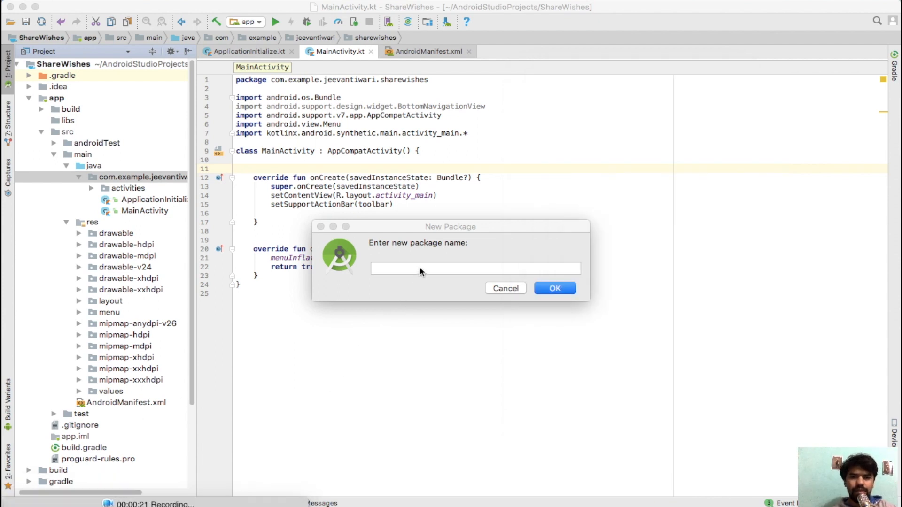
{"action": "type", "text": "fragme"}
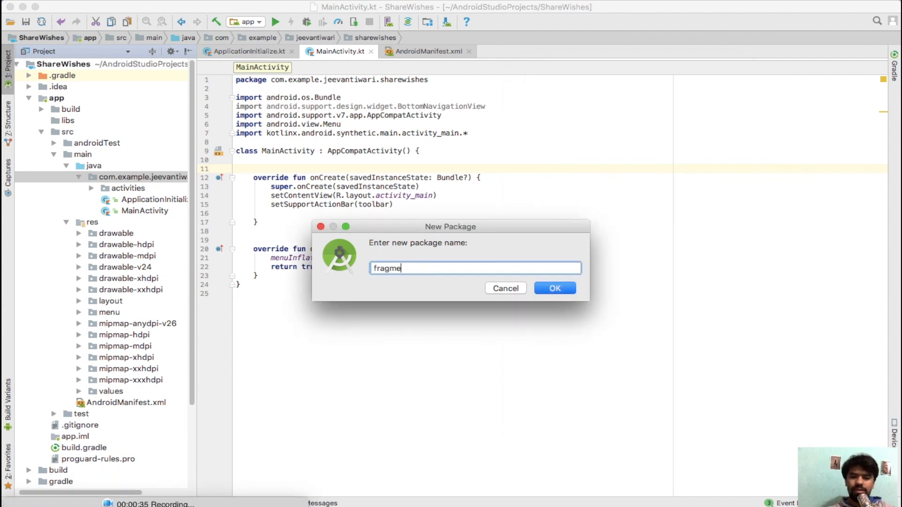
{"action": "left_click", "coordinate": [554, 288]}
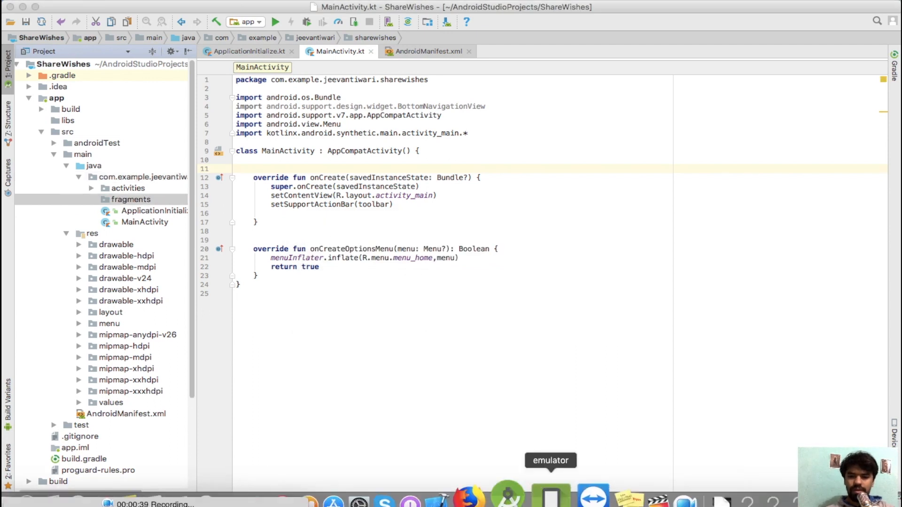
{"action": "left_click", "coordinate": [550, 494]}
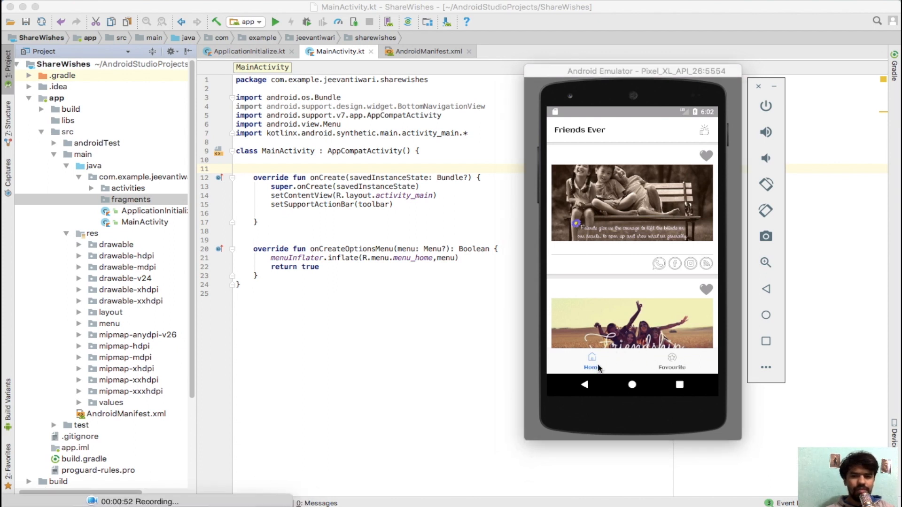
{"action": "mouse_move", "coordinate": [152, 194]}
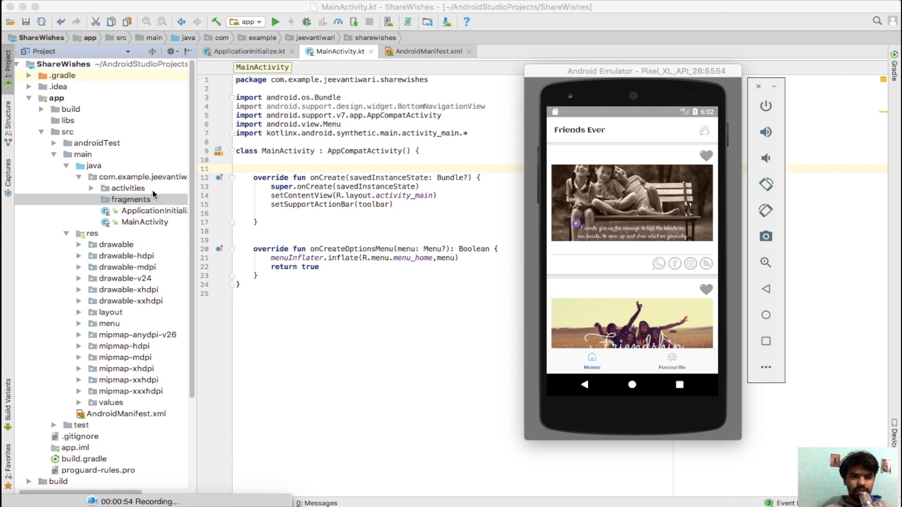
Create a Kotlin class named HomeFragment in the fragments package
{"action": "right_click", "coordinate": [133, 199]}
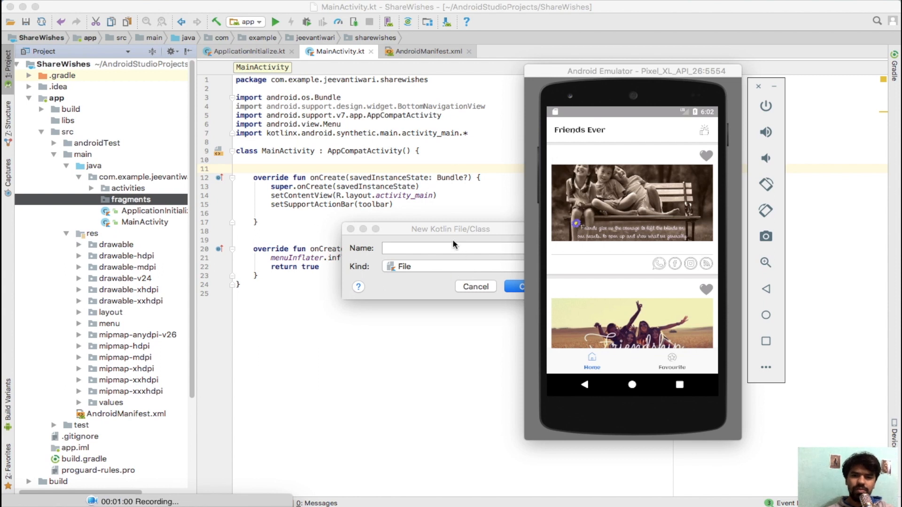
{"action": "type", "text": "HomeFragmet"}
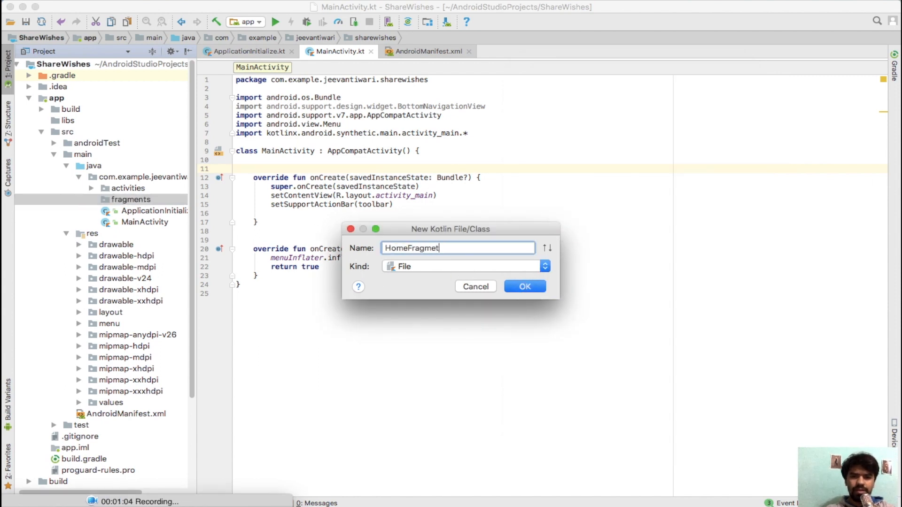
{"action": "left_click", "coordinate": [464, 265]}
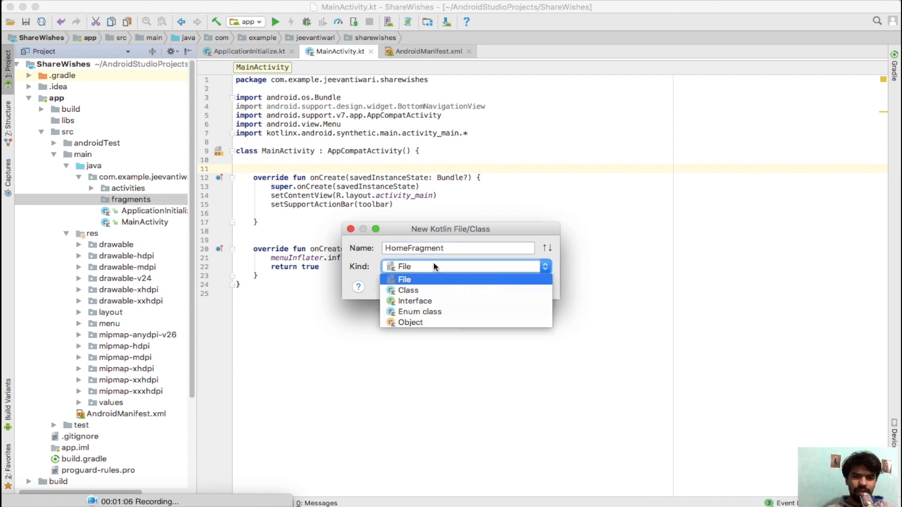
{"action": "left_click", "coordinate": [405, 279]}
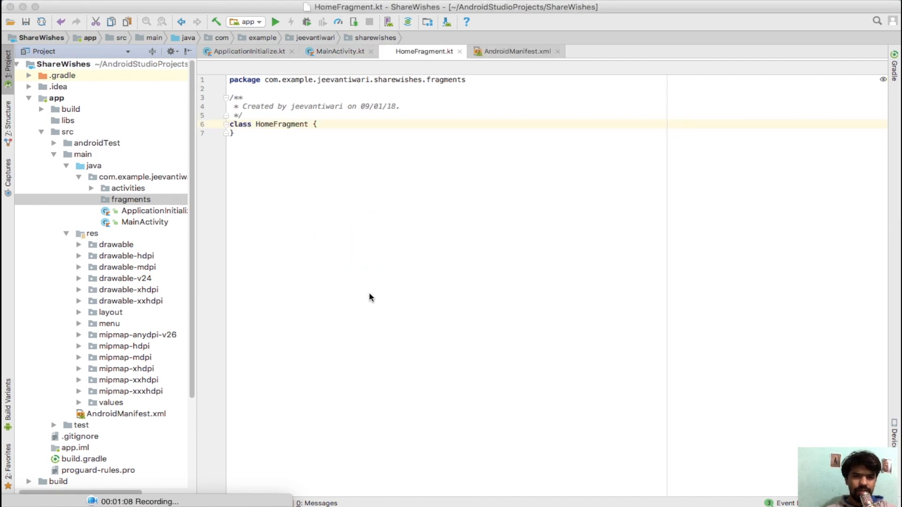
Create a Kotlin class named FavouriteFragment in the fragments package
{"action": "right_click", "coordinate": [131, 199]}
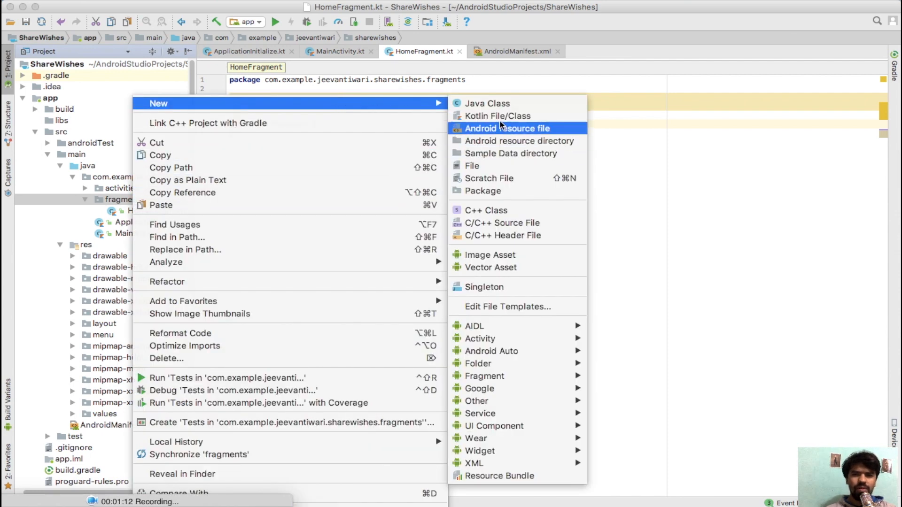
{"action": "left_click", "coordinate": [497, 116]}
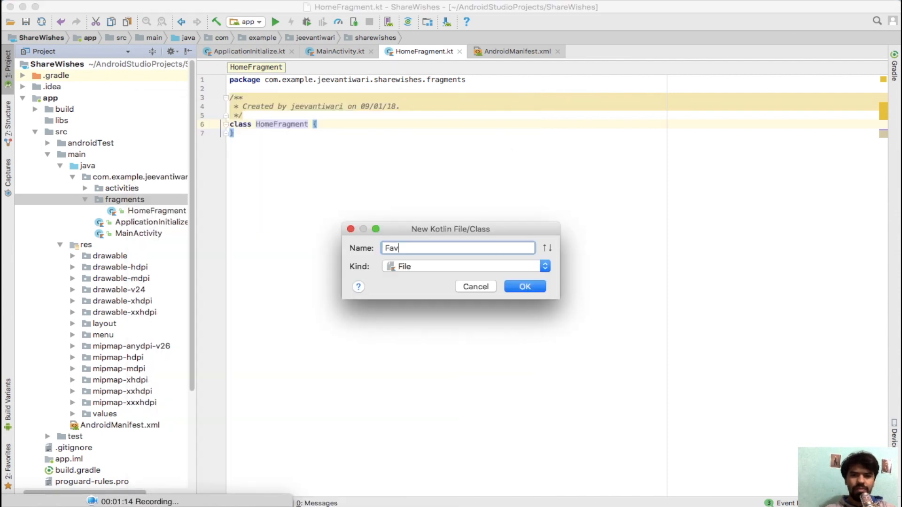
{"action": "type", "text": "ouriteFra"}
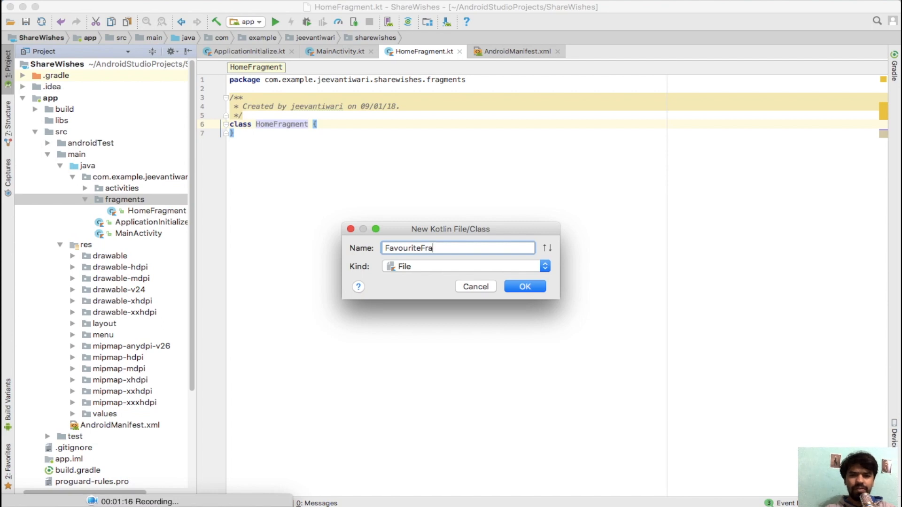
{"action": "left_click", "coordinate": [466, 266]}
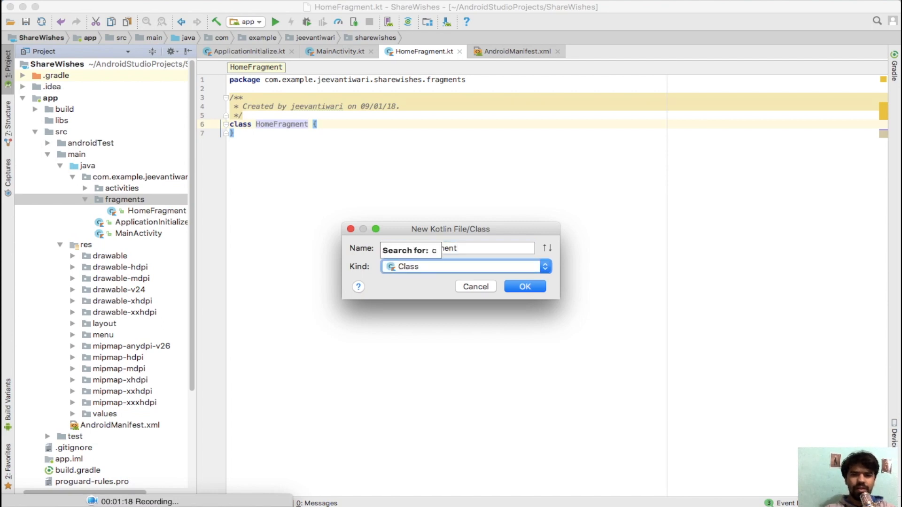
{"action": "left_click", "coordinate": [523, 287]}
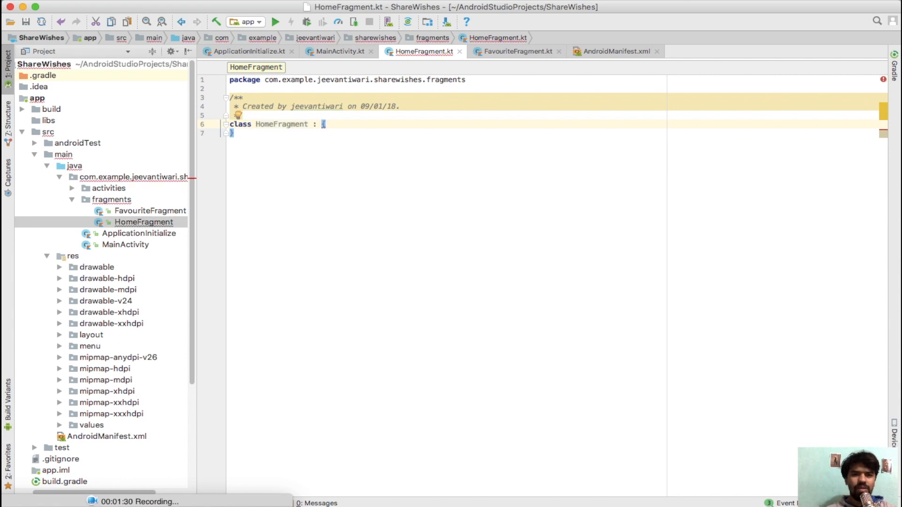
Make HomeFragment and FavouriteFragment extend android.support.v4.app.Fragment()
{"action": "type", "text": "Fr"}
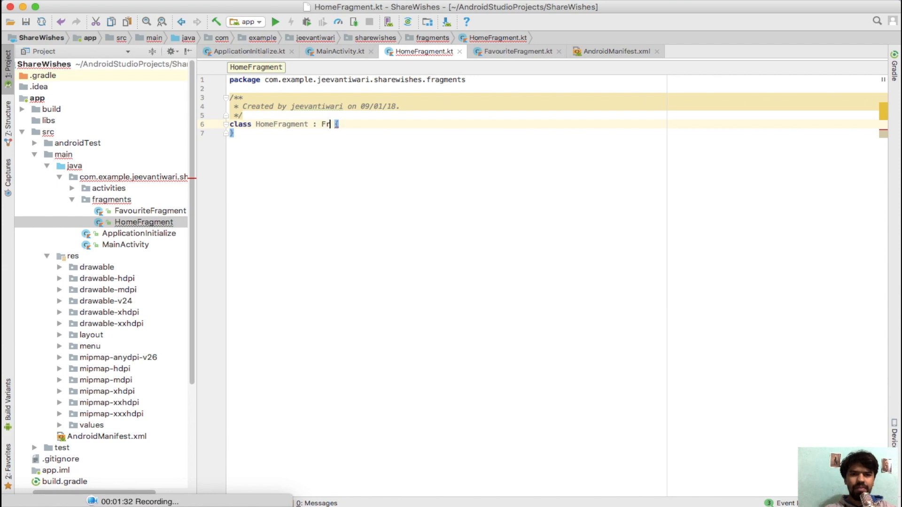
{"action": "type", "text": "ag"}
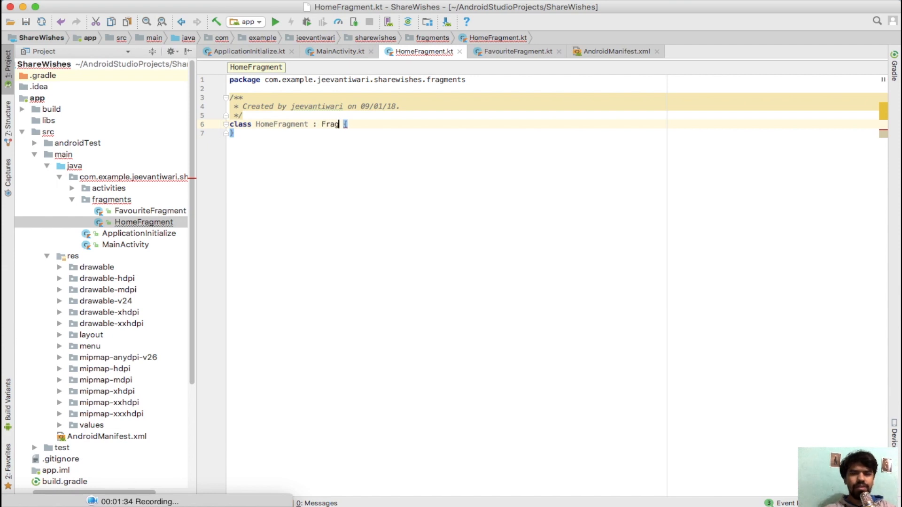
{"action": "type", "text": "m"}
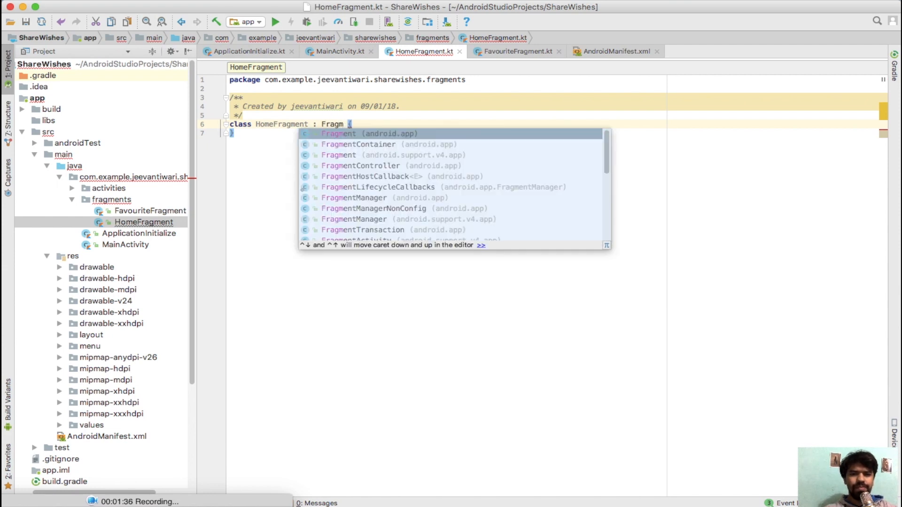
{"action": "key", "text": "Down"}
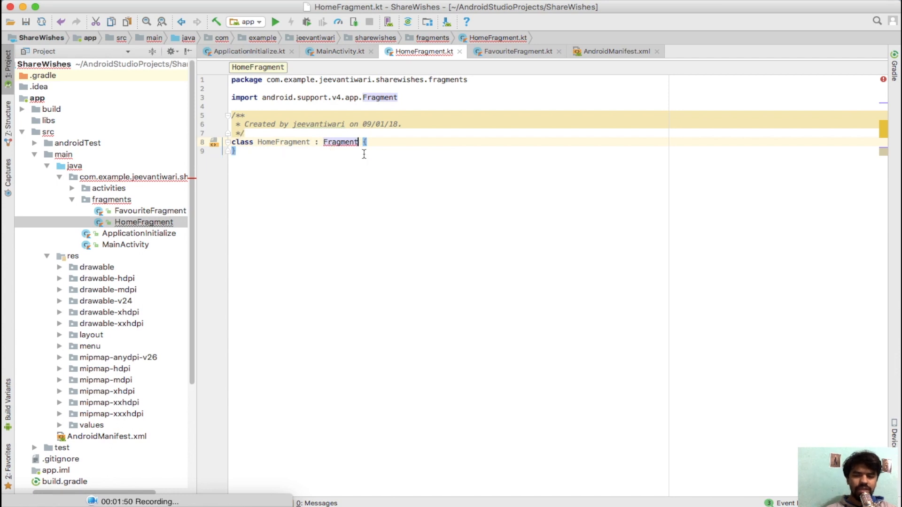
{"action": "type", "text": "()"}
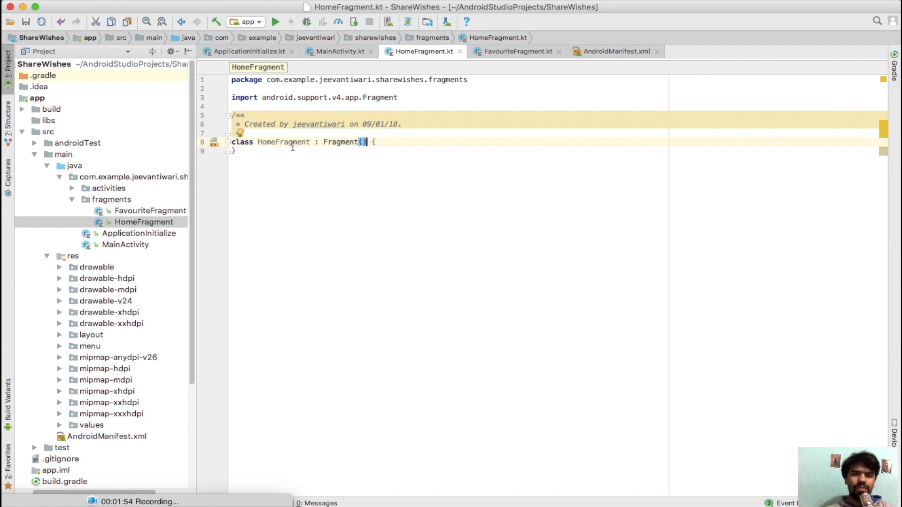
{"action": "double_click", "coordinate": [283, 141]}
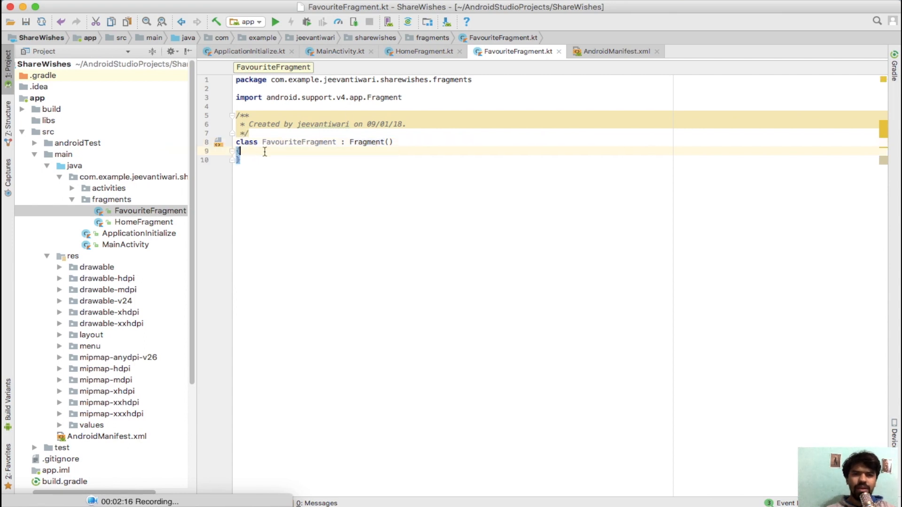
Check the app's Home and Favourite tabs, then bring up MainActivity.kt
{"action": "key", "text": "enter"}
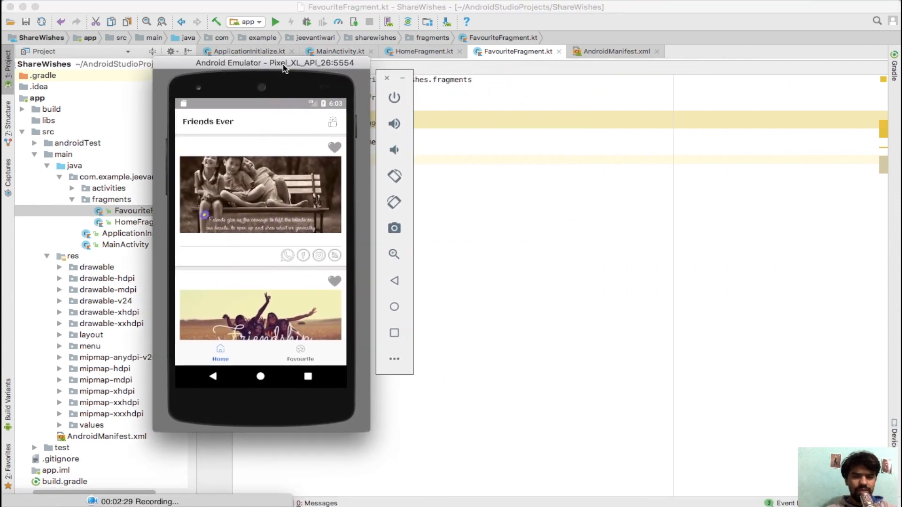
{"action": "mouse_move", "coordinate": [259, 240]}
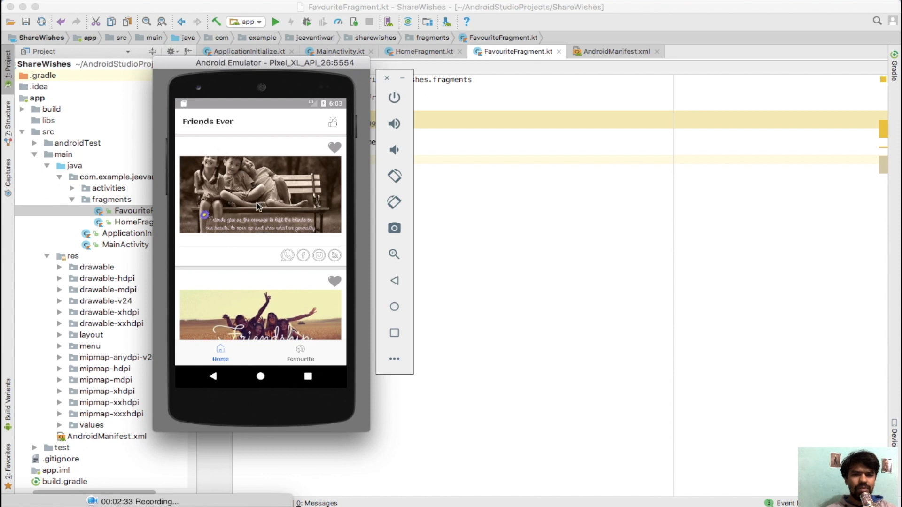
{"action": "mouse_move", "coordinate": [276, 225]}
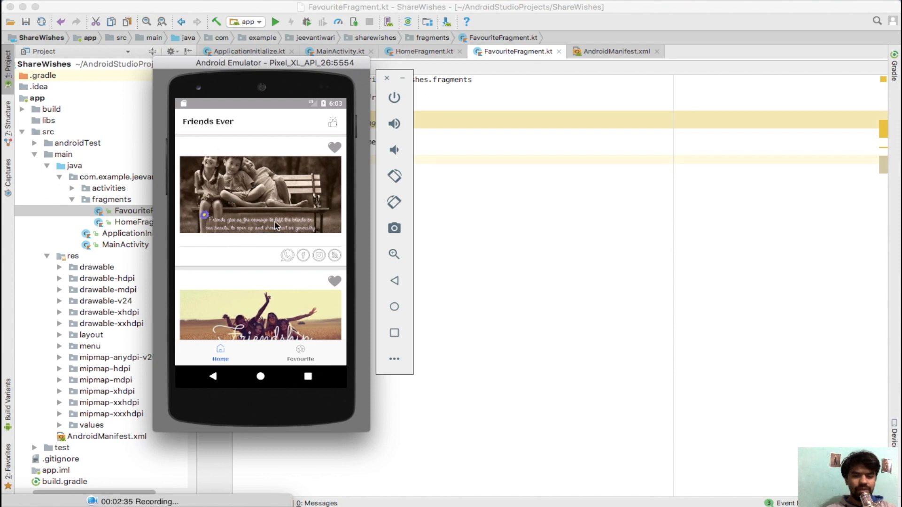
{"action": "mouse_move", "coordinate": [238, 327]}
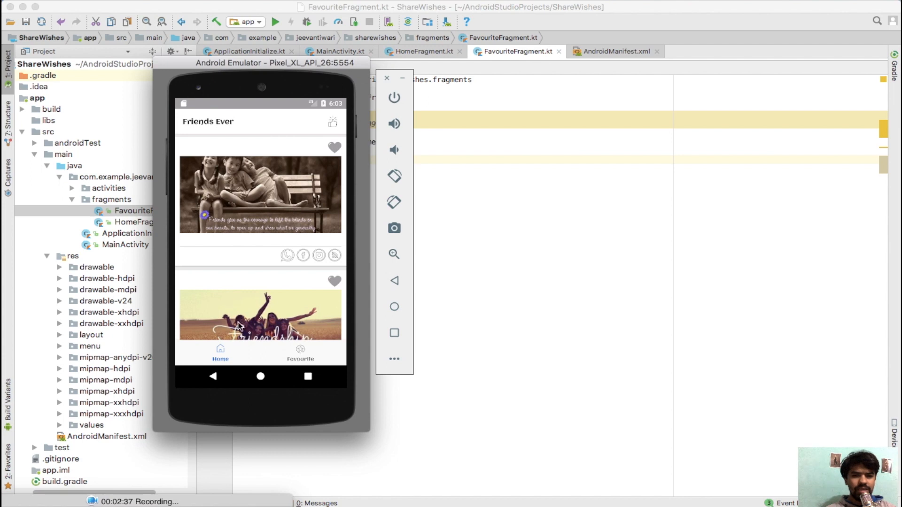
{"action": "mouse_move", "coordinate": [221, 357]}
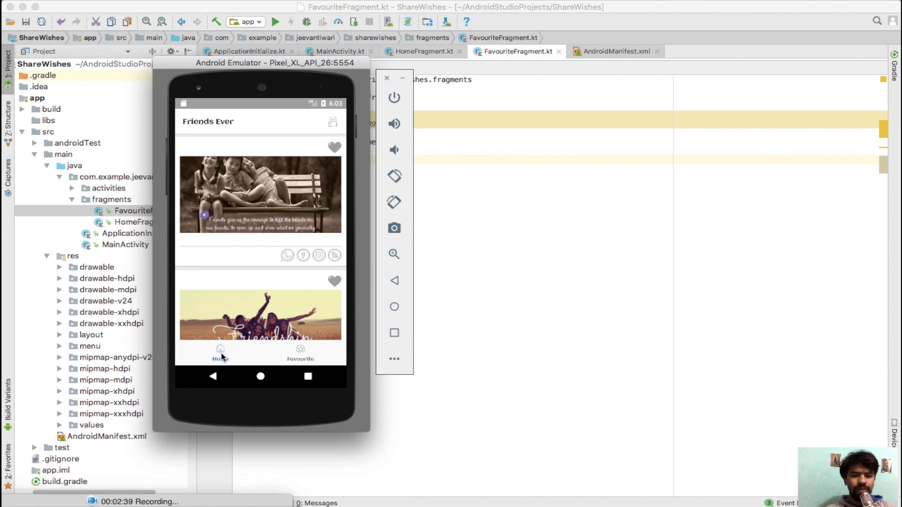
{"action": "mouse_move", "coordinate": [242, 279]}
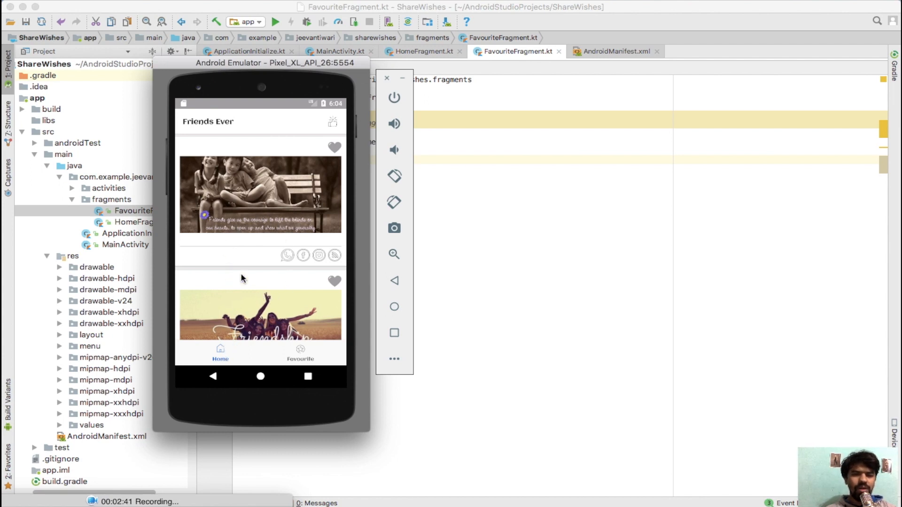
{"action": "mouse_move", "coordinate": [256, 338]}
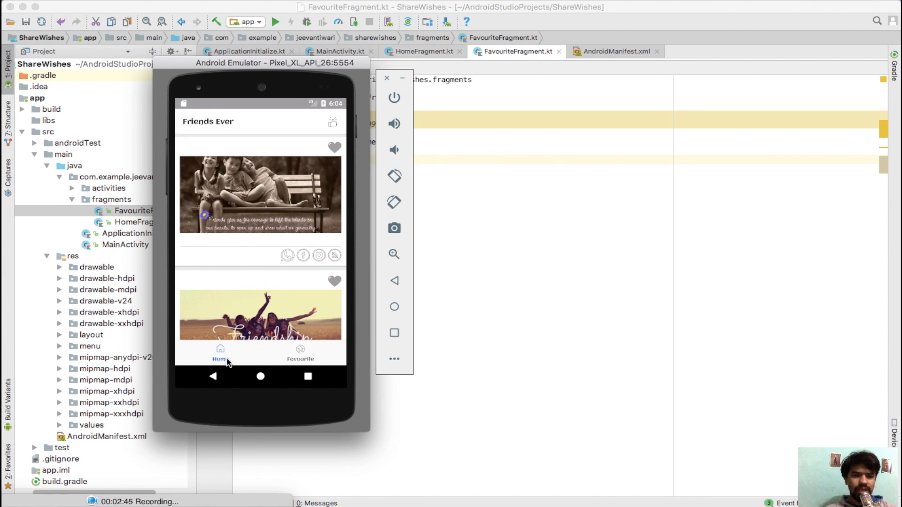
{"action": "mouse_move", "coordinate": [226, 336]}
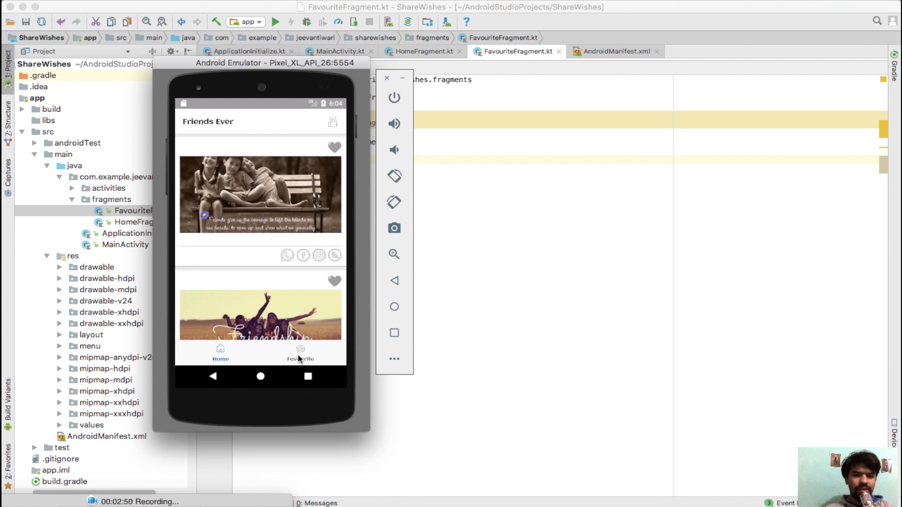
{"action": "mouse_move", "coordinate": [299, 353]}
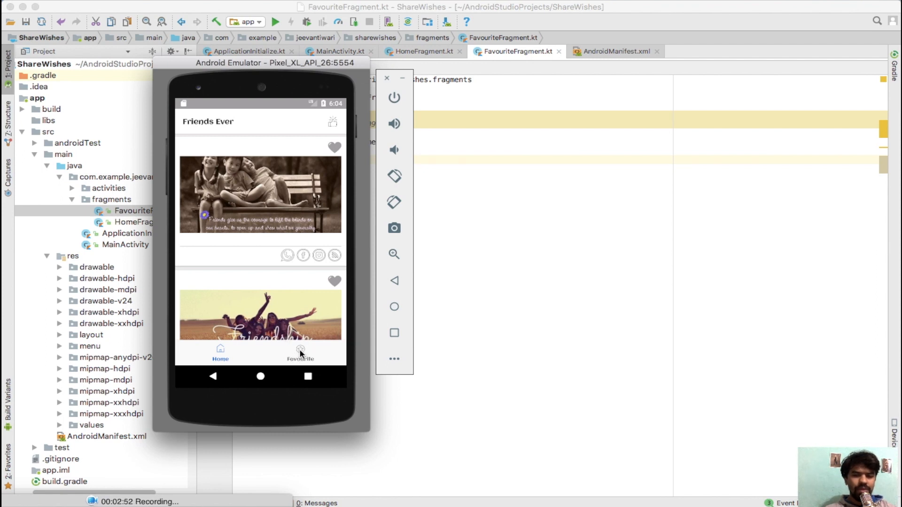
{"action": "mouse_move", "coordinate": [297, 200]}
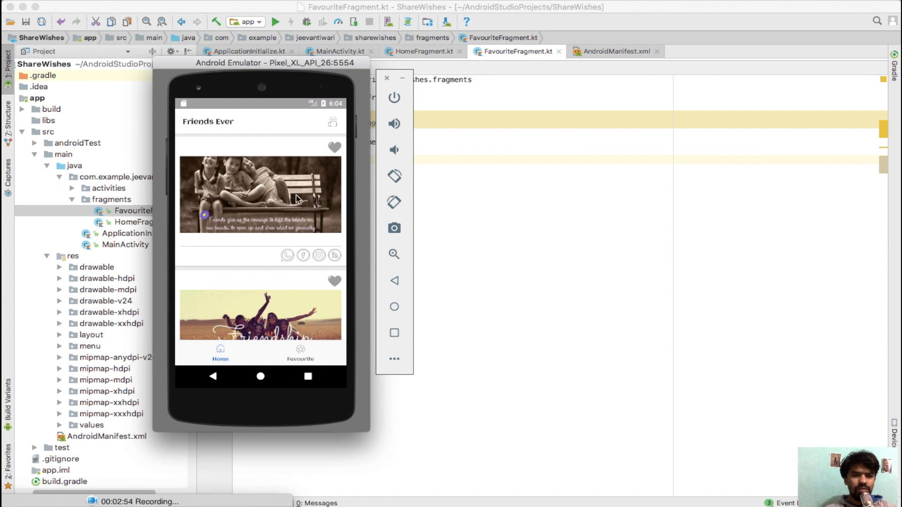
{"action": "mouse_move", "coordinate": [282, 236]}
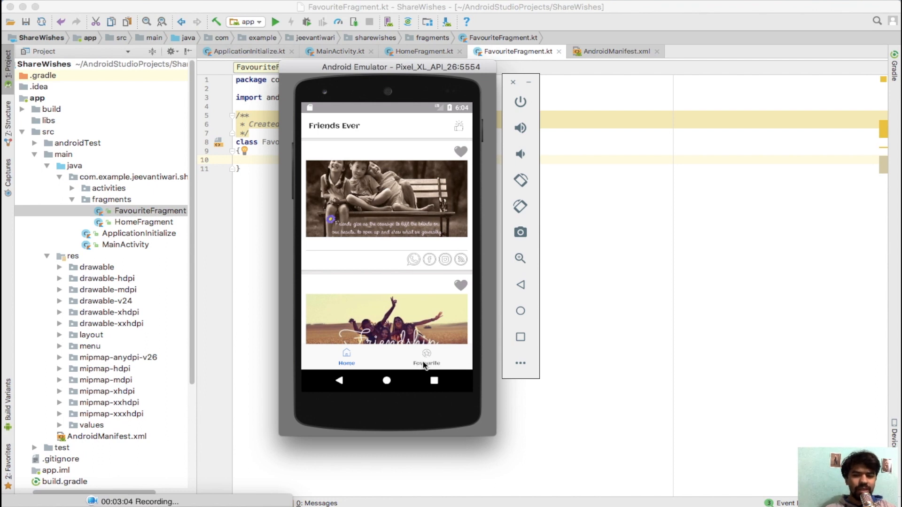
{"action": "mouse_move", "coordinate": [372, 241]}
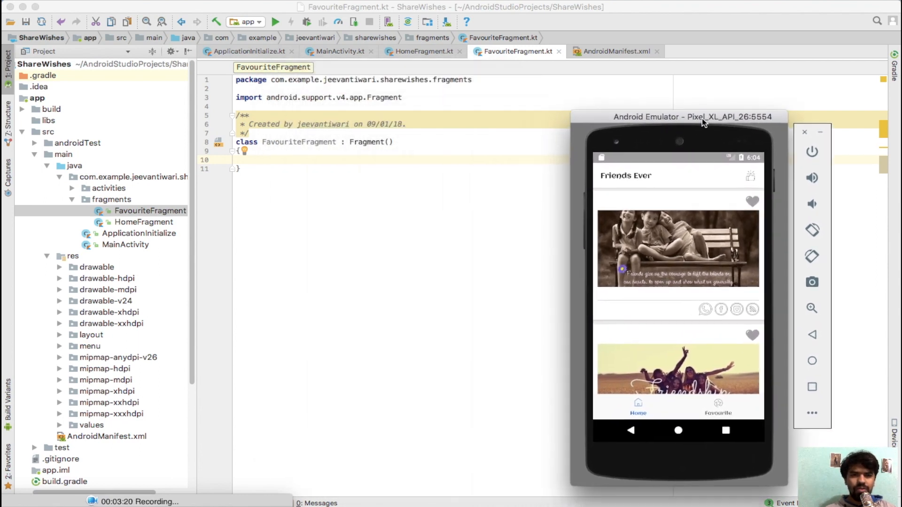
{"action": "left_click", "coordinate": [338, 52]}
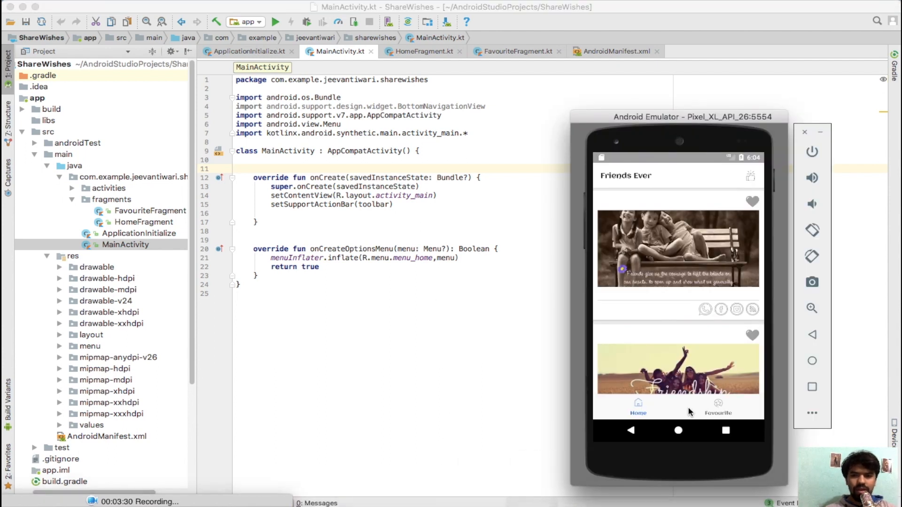
{"action": "mouse_move", "coordinate": [544, 319]}
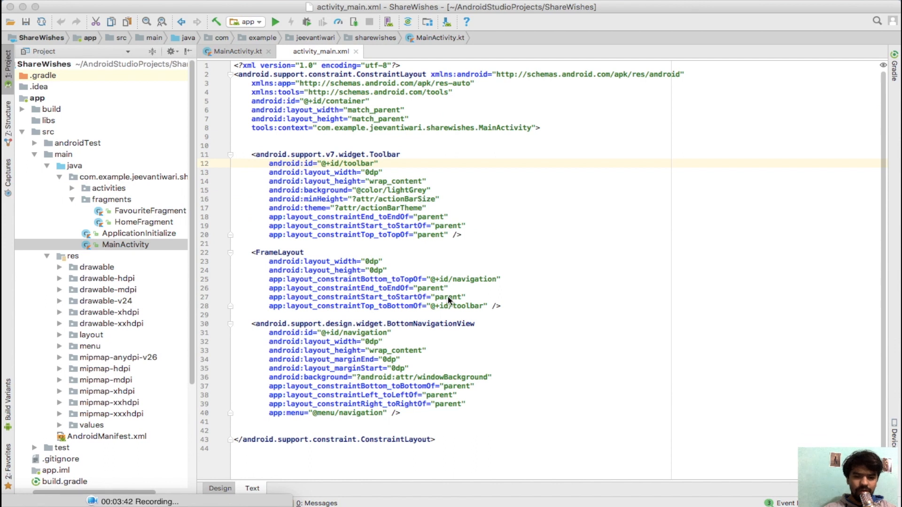
{"action": "mouse_move", "coordinate": [371, 338]}
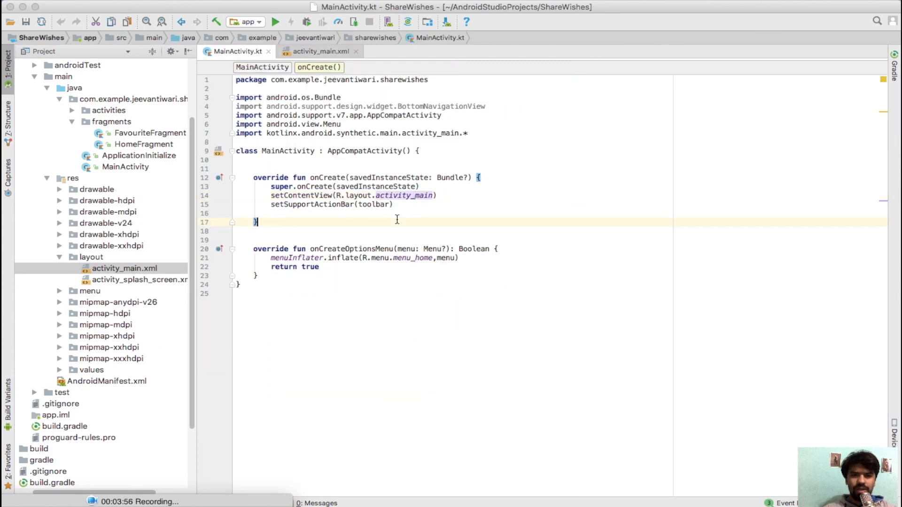
In onCreate, call navigation.setOnNavigationItemSelectedListener with an empty listener block
{"action": "type", "text": "navigation"}
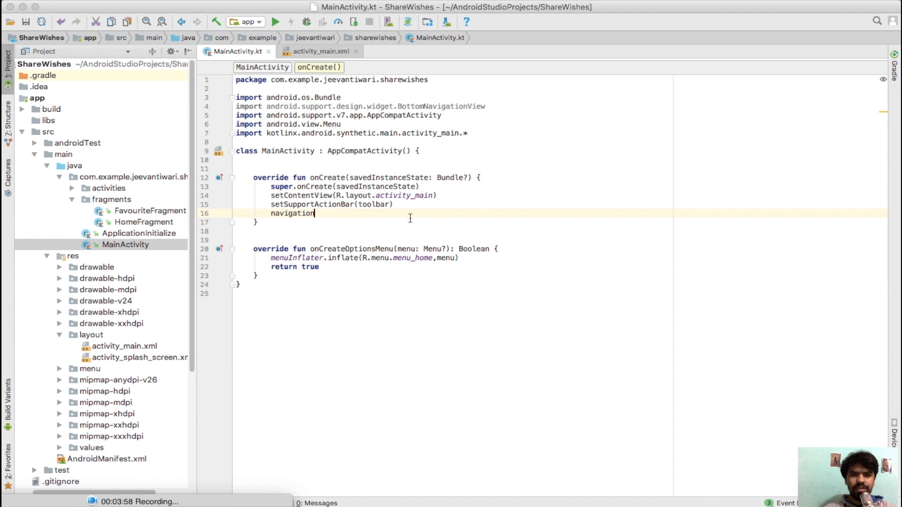
{"action": "type", "text": "."}
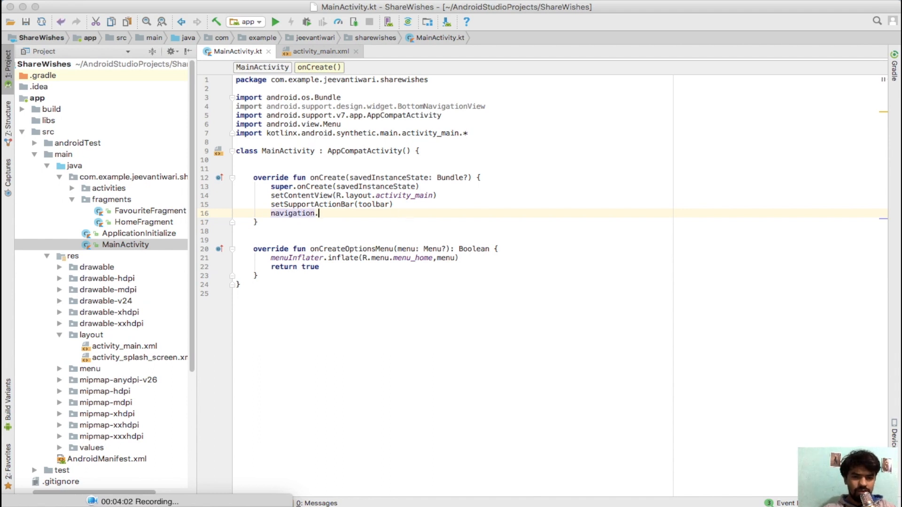
{"action": "type", "text": "setOnNav"}
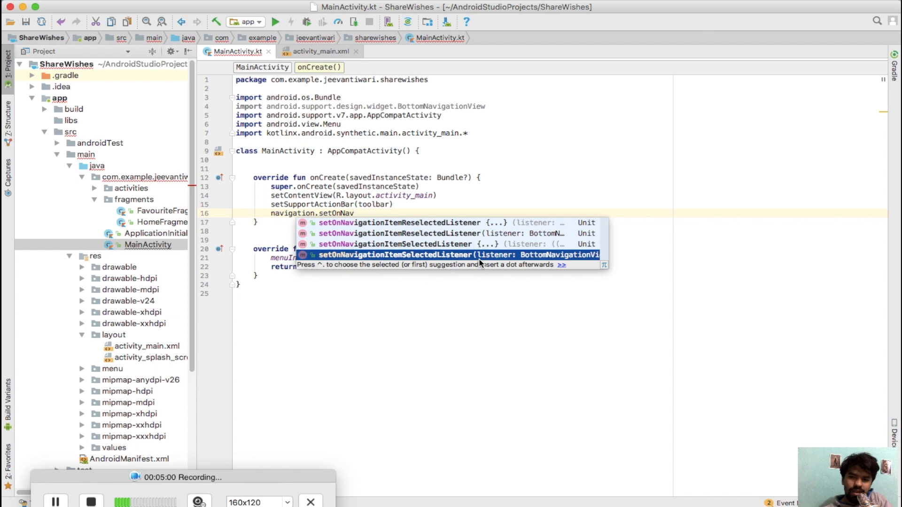
{"action": "mouse_move", "coordinate": [485, 264]}
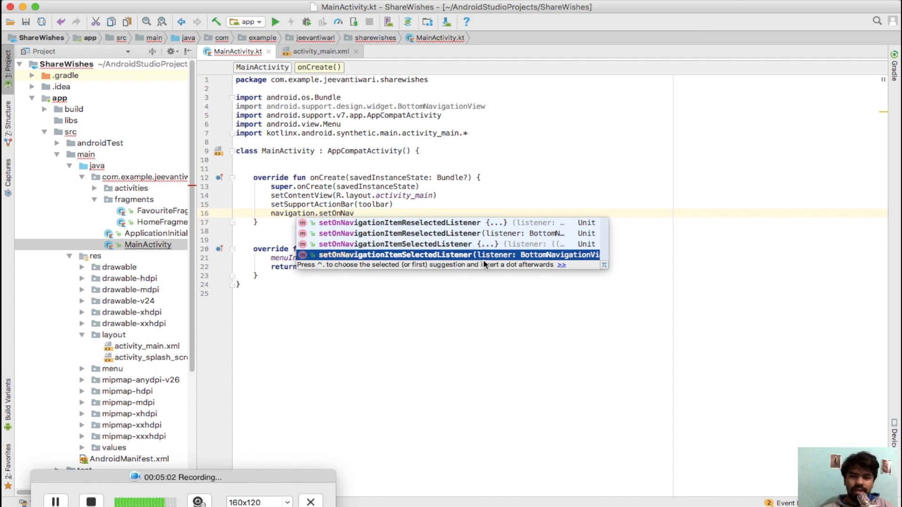
{"action": "mouse_move", "coordinate": [561, 269]}
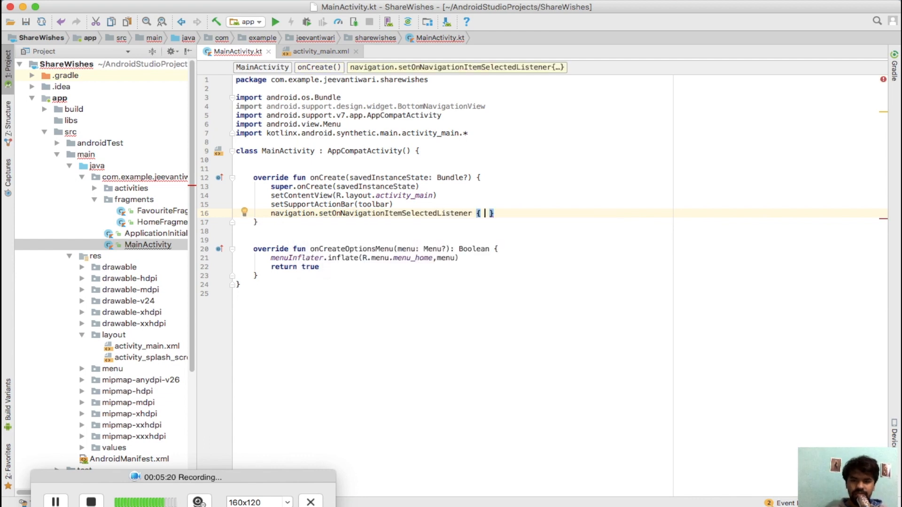
{"action": "key", "text": "Return"}
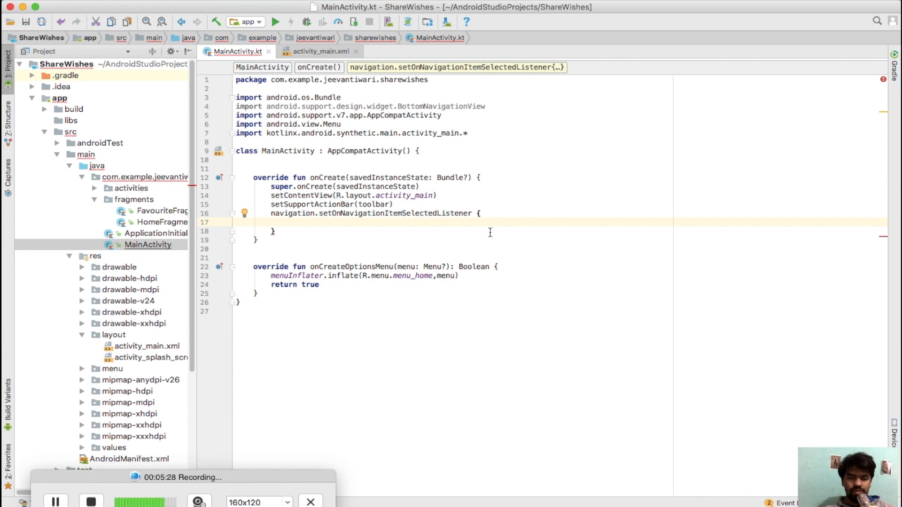
{"action": "mouse_move", "coordinate": [424, 218]}
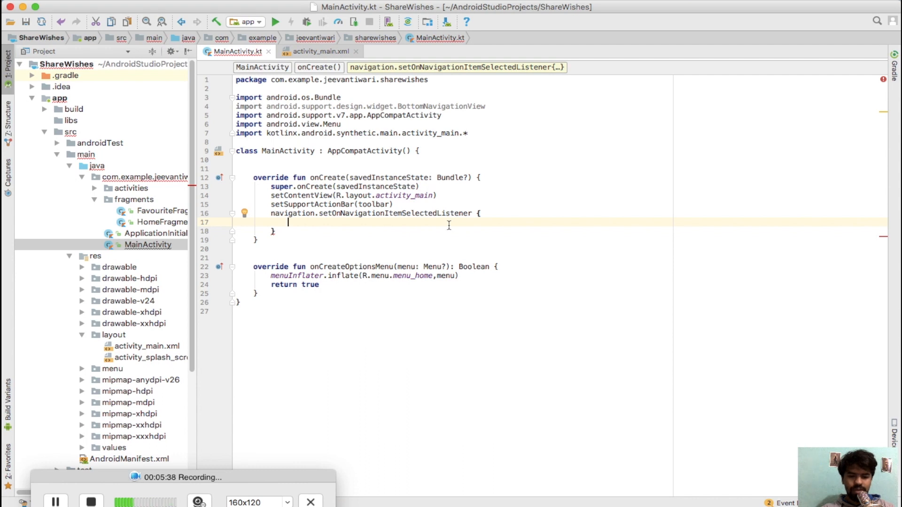
Start the listener body with if(it.itemId==R.id to test the tapped item
{"action": "type", "text": "if"}
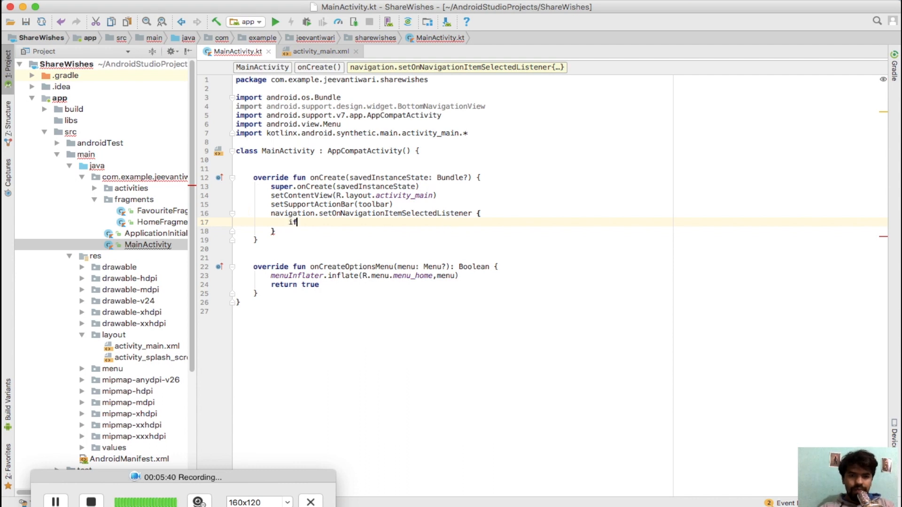
{"action": "type", "text": "(it)"}
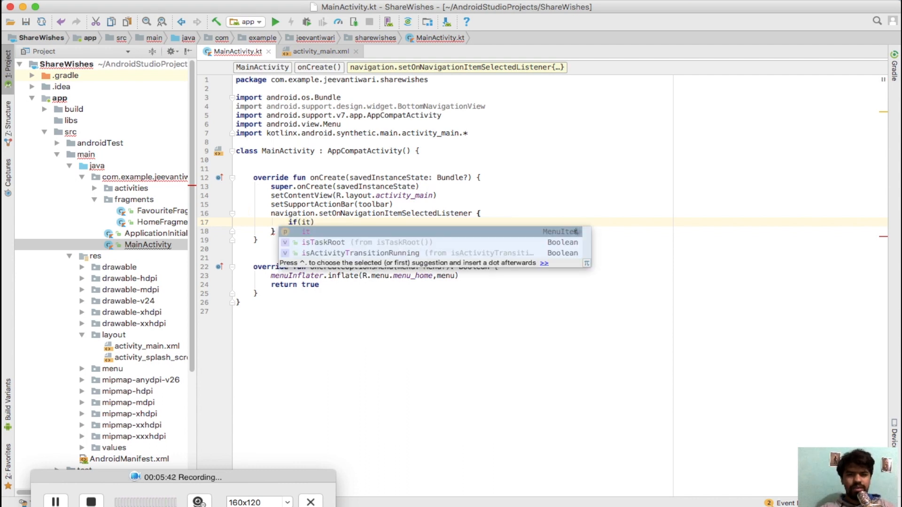
{"action": "type", "text": ".getI"}
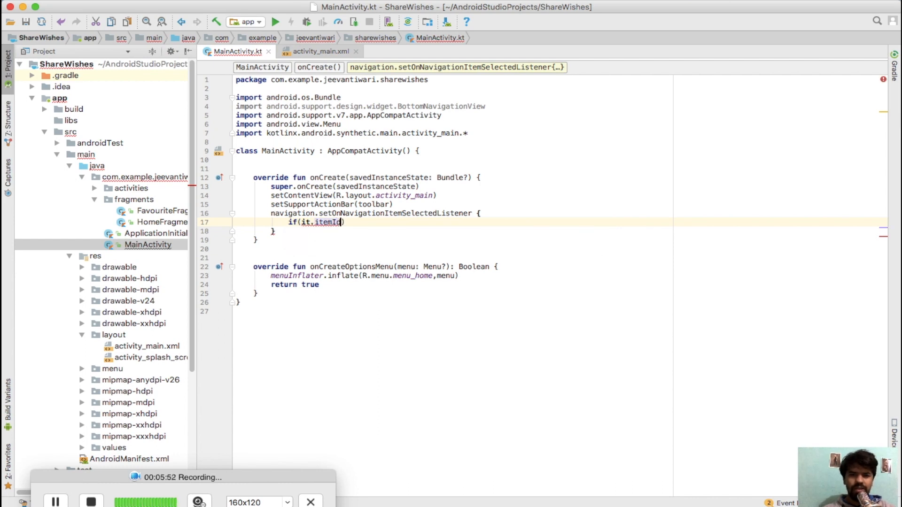
{"action": "type", "text": "=="}
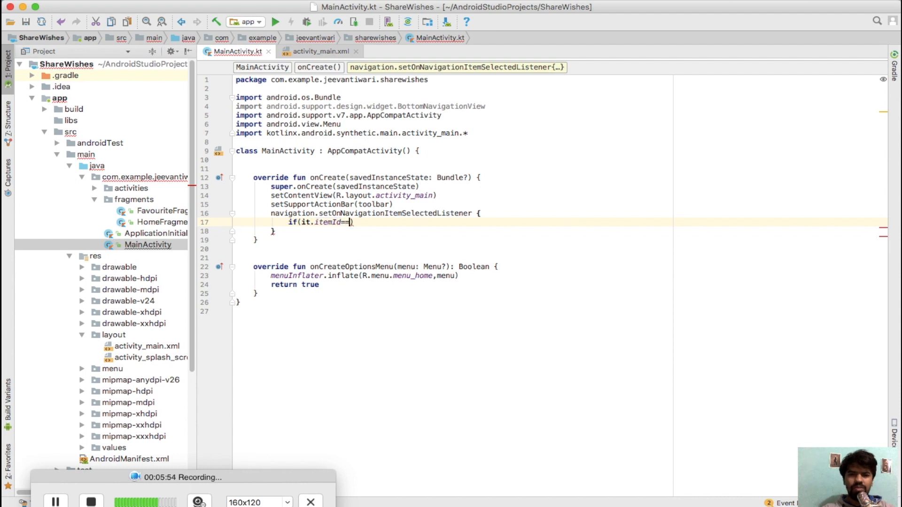
{"action": "type", "text": "R.id"}
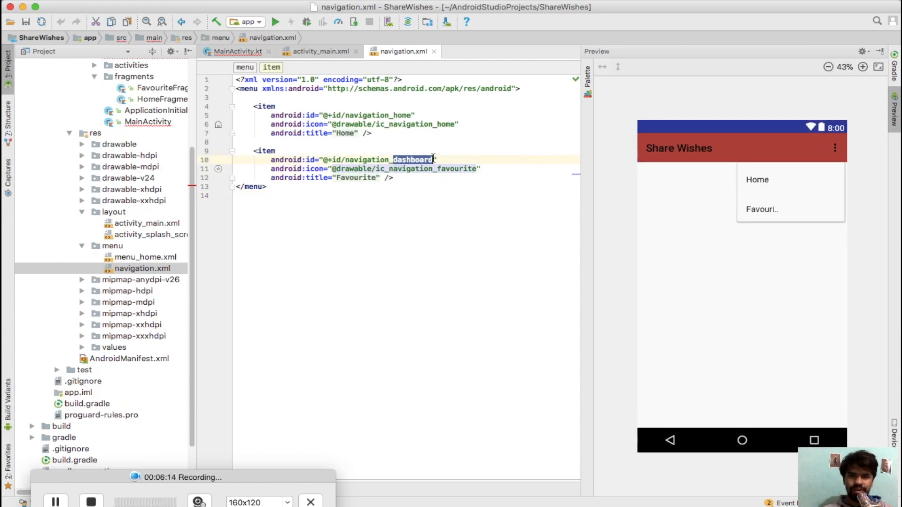
Set the second menu item's id to @+id/navigation_favourite in navigation.xml
{"action": "type", "text": "favo"}
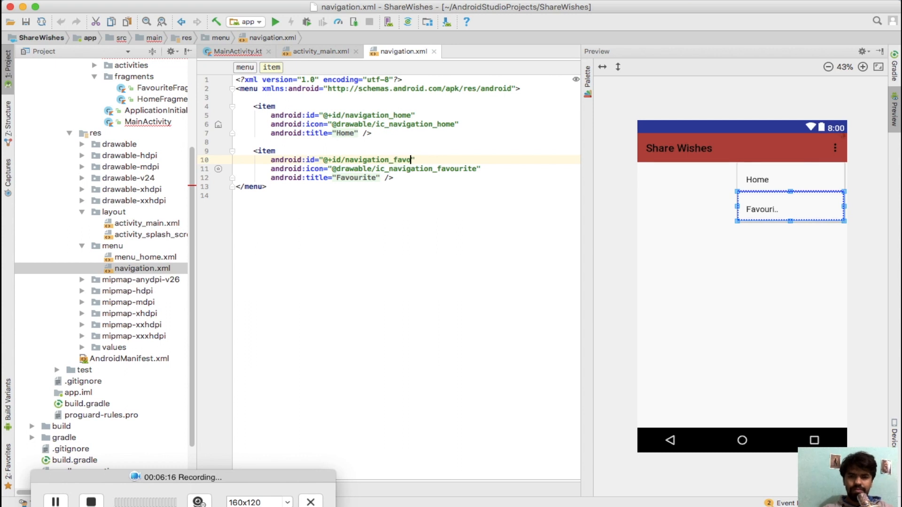
{"action": "type", "text": "rite"}
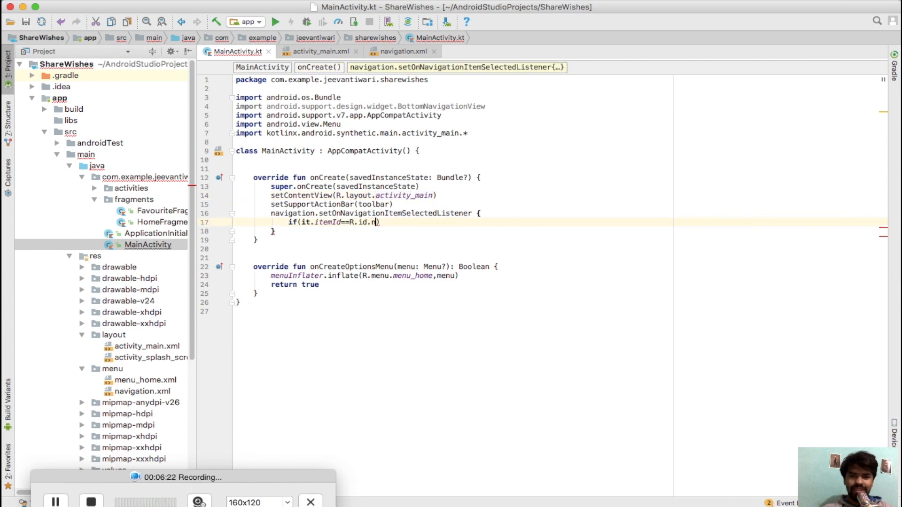
Complete the navigation_home check and add an else if for navigation_favourite
{"action": "type", "text": "avi"}
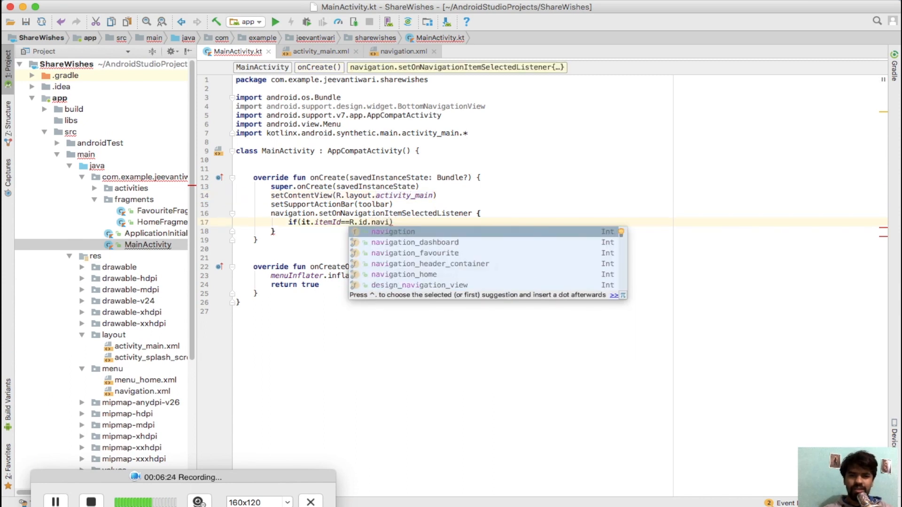
{"action": "left_click", "coordinate": [404, 275]}
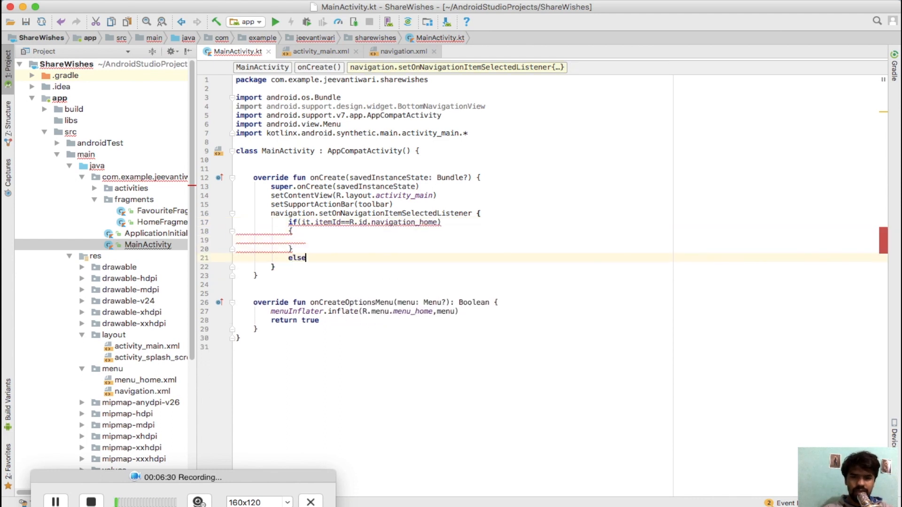
{"action": "type", "text": "if(ite.it"}
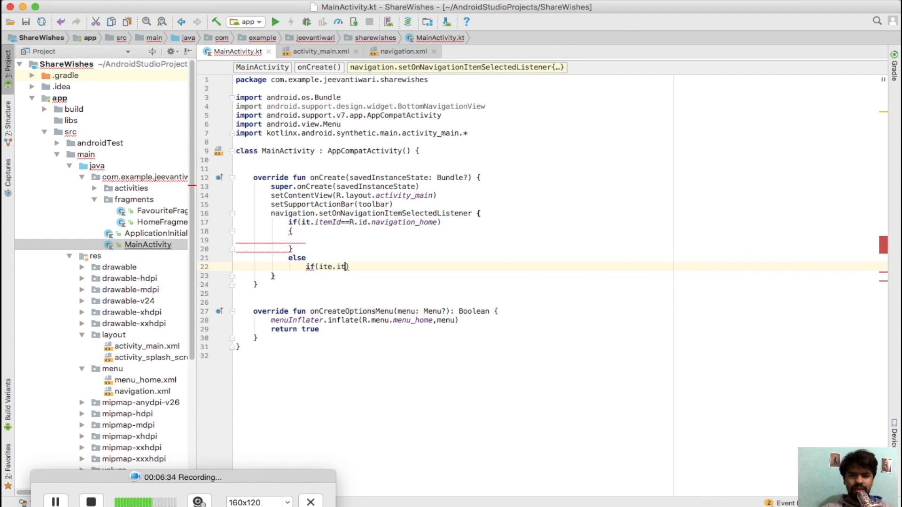
{"action": "key", "text": "Backspace"}
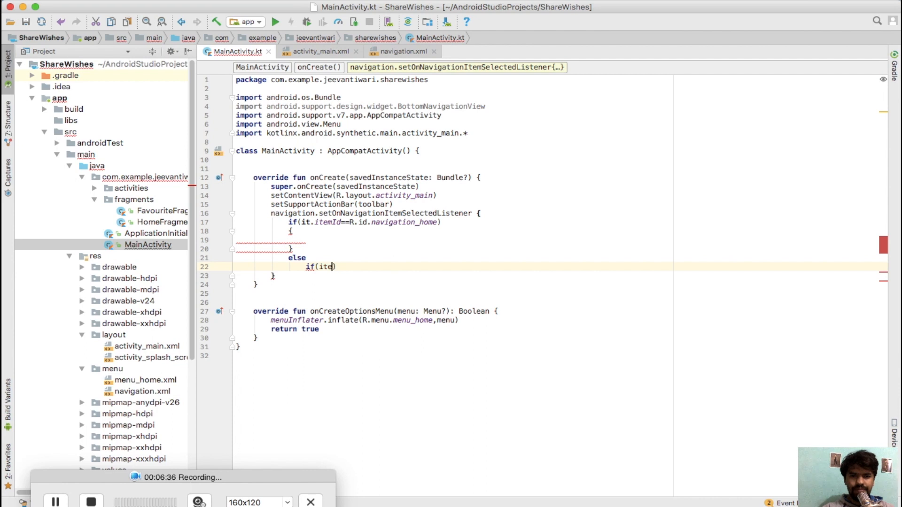
{"action": "type", "text": "."}
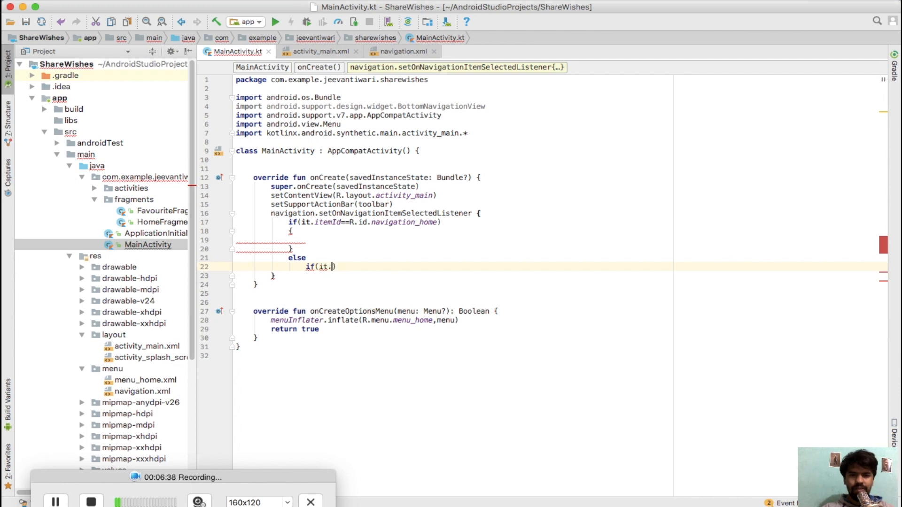
{"action": "type", "text": "itemId"}
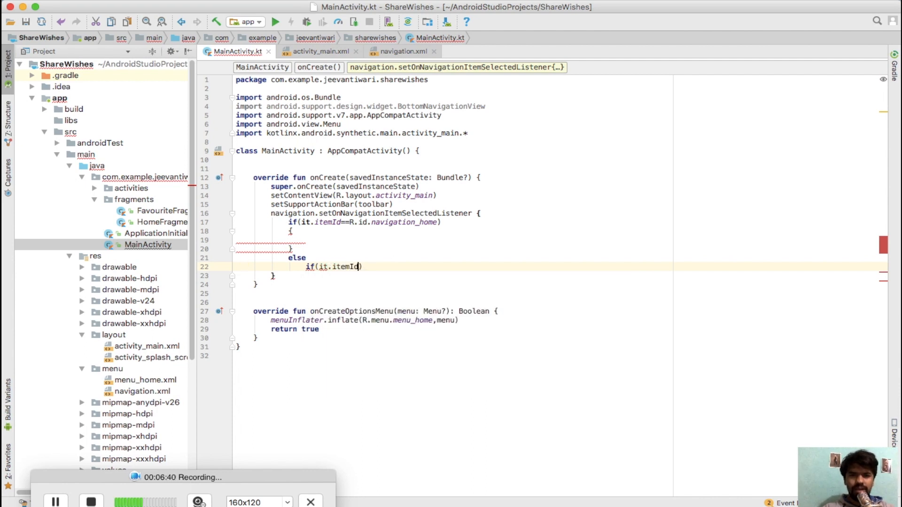
{"action": "type", "text": "==_R"}
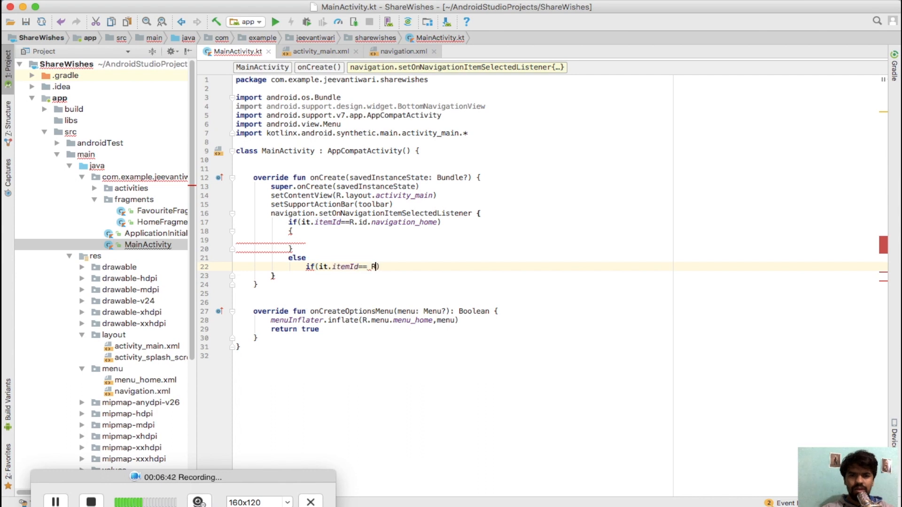
{"action": "type", "text": ".id.navigation_favourite"}
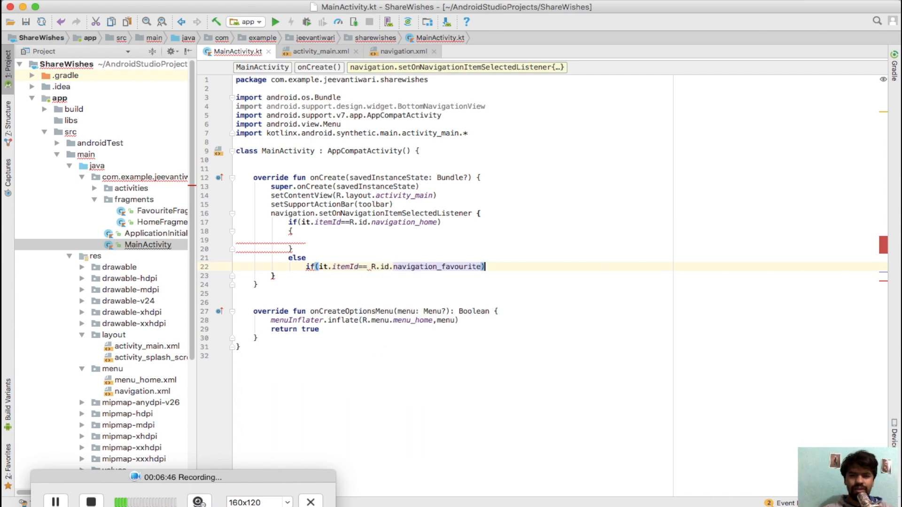
{"action": "type", "text": "{}"}
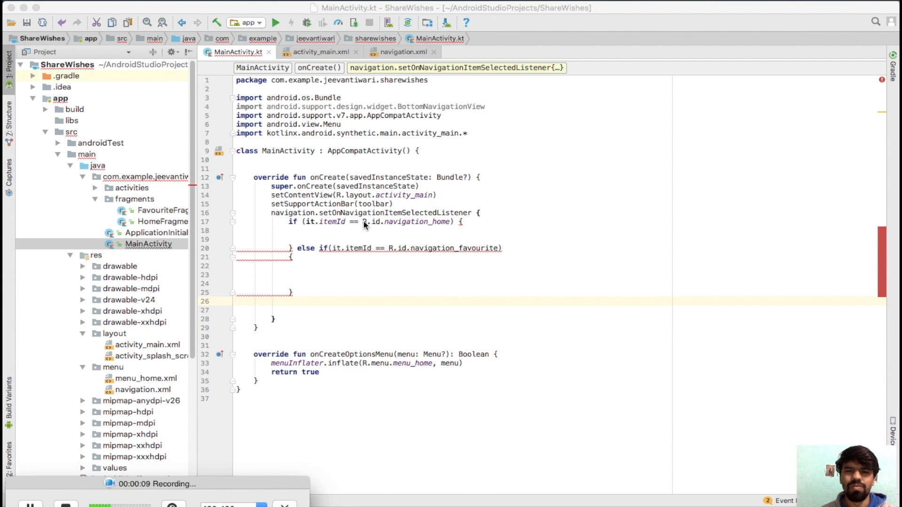
Return true from the home and favourite branches, and false after the if/else
{"action": "left_click", "coordinate": [391, 231]}
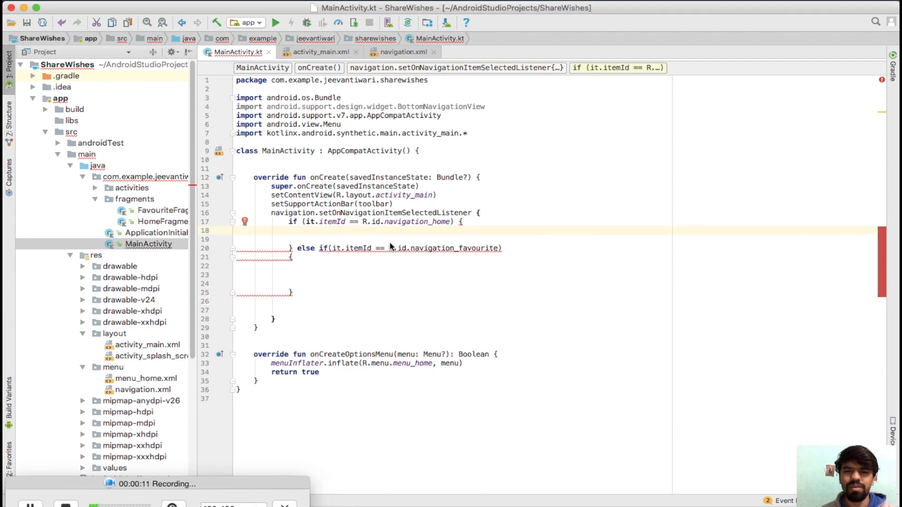
{"action": "mouse_move", "coordinate": [460, 250]}
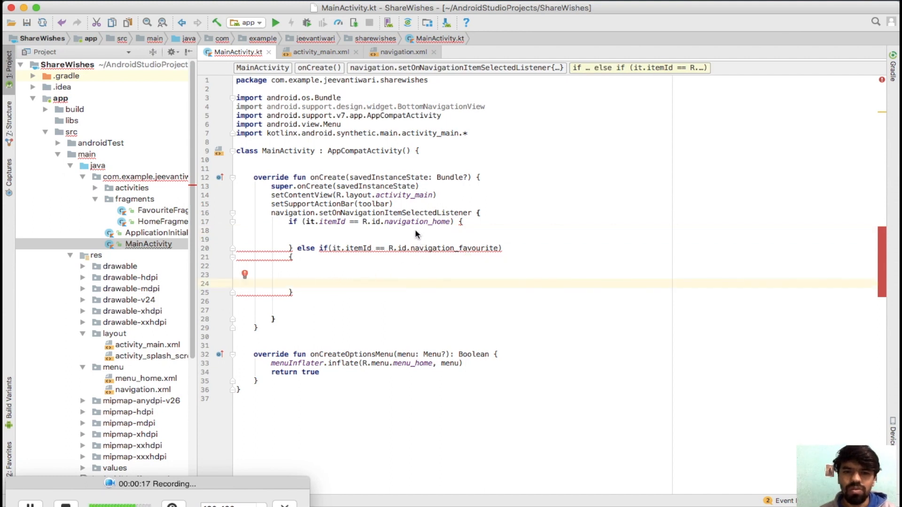
{"action": "mouse_move", "coordinate": [374, 225]}
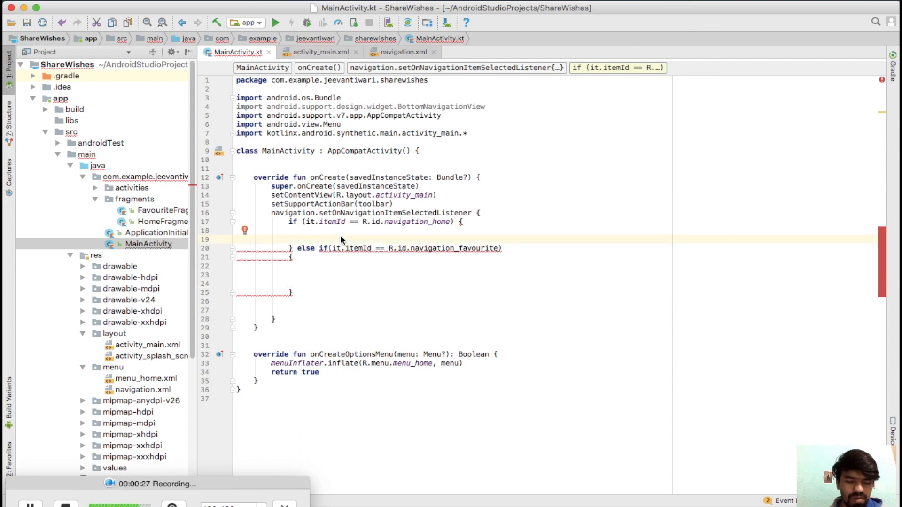
{"action": "left_click", "coordinate": [253, 239]}
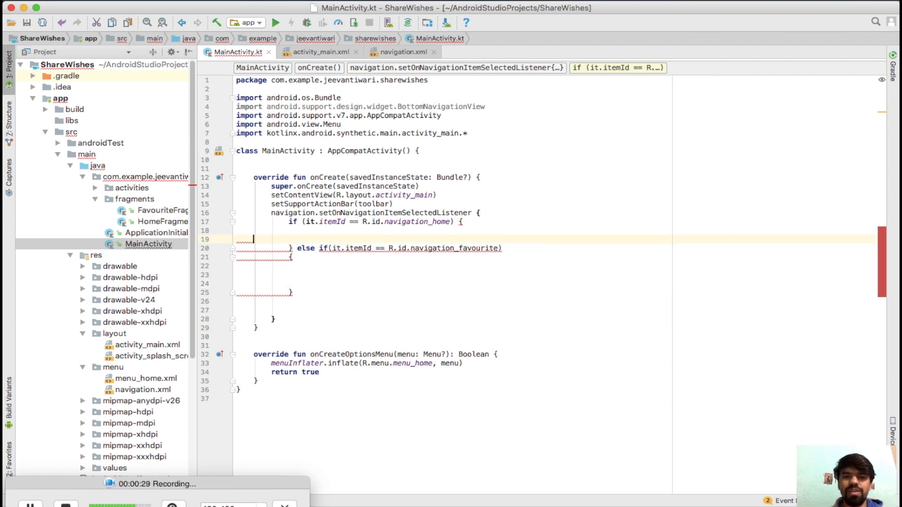
{"action": "type", "text": "r"}
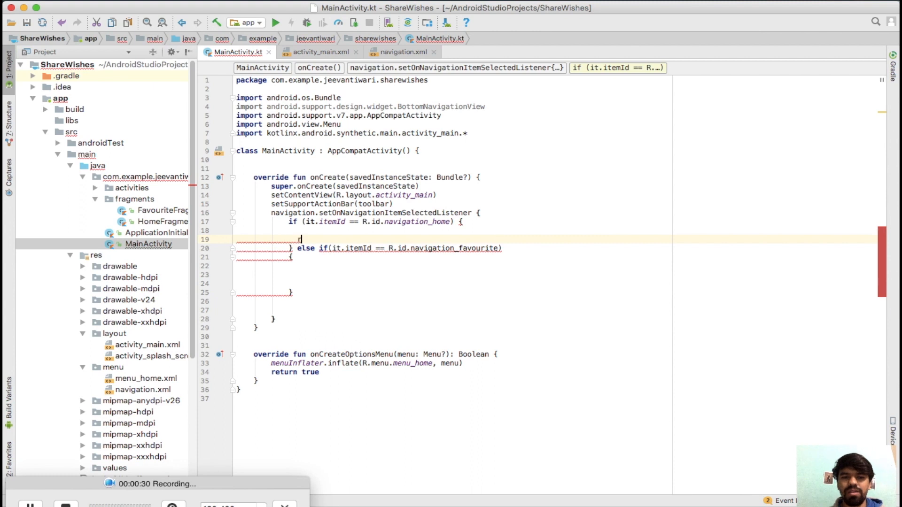
{"action": "type", "text": "ret"}
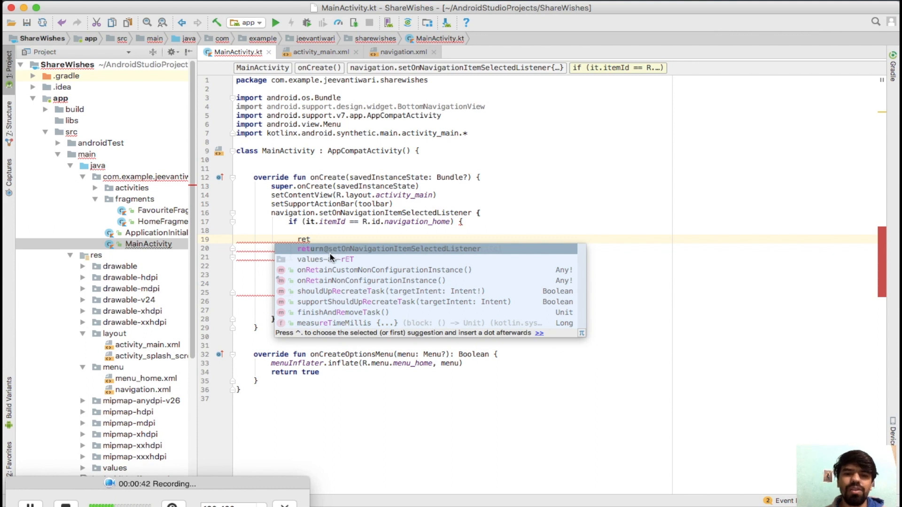
{"action": "mouse_move", "coordinate": [323, 247]}
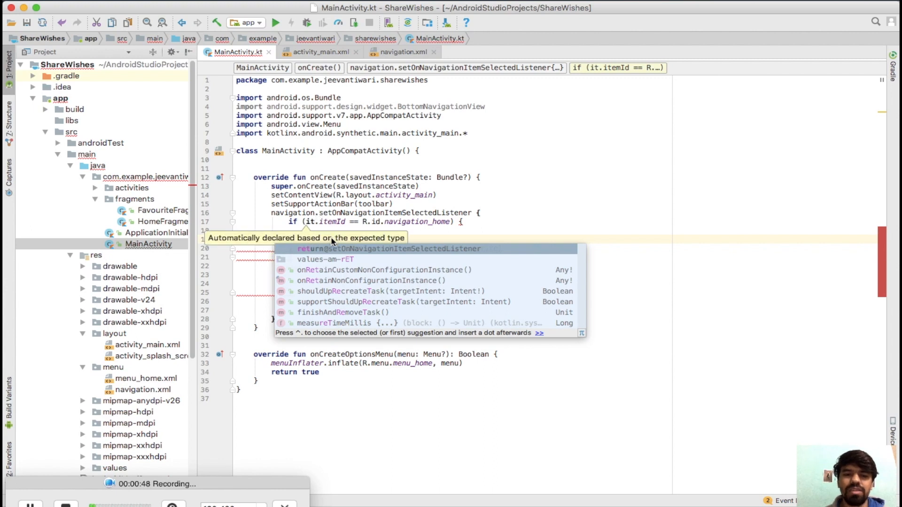
{"action": "type", "text": "ret"}
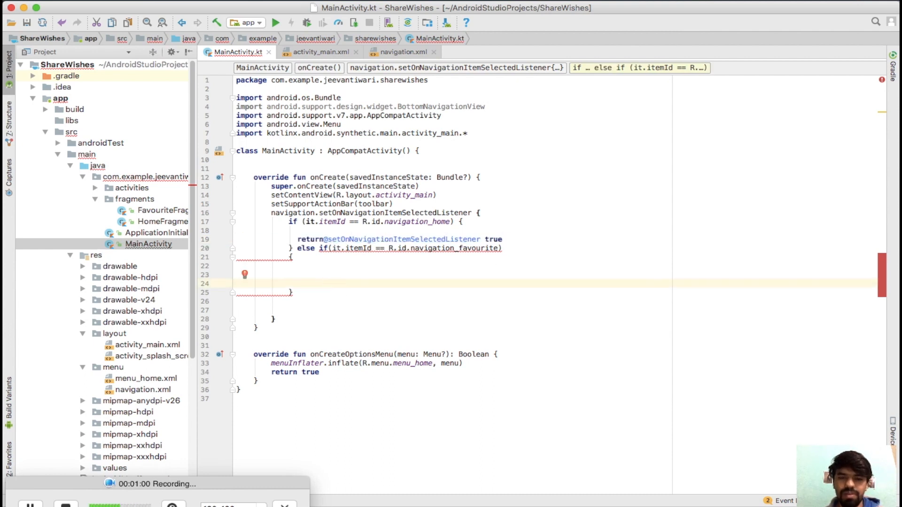
{"action": "type", "text": "return@setOnNavigationItemSelectedListener true"}
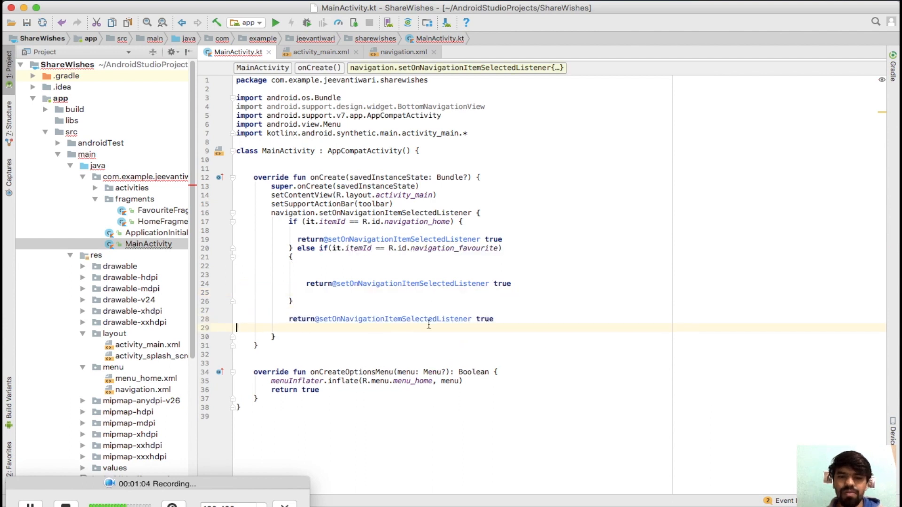
{"action": "type", "text": "fals"}
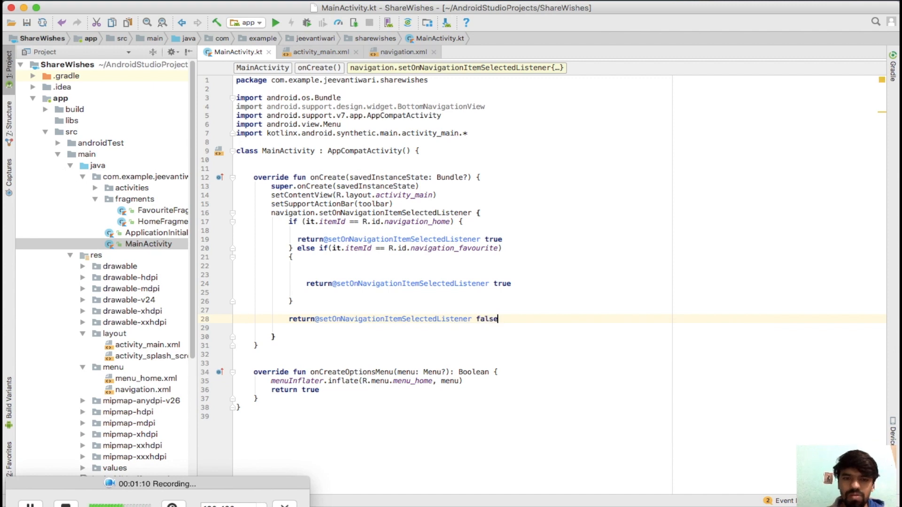
Reformat MainActivity.kt with Cmd+Alt+L, tidying else-if spacing and removing extra blank lines
{"action": "key", "text": "cmd+alt+l"}
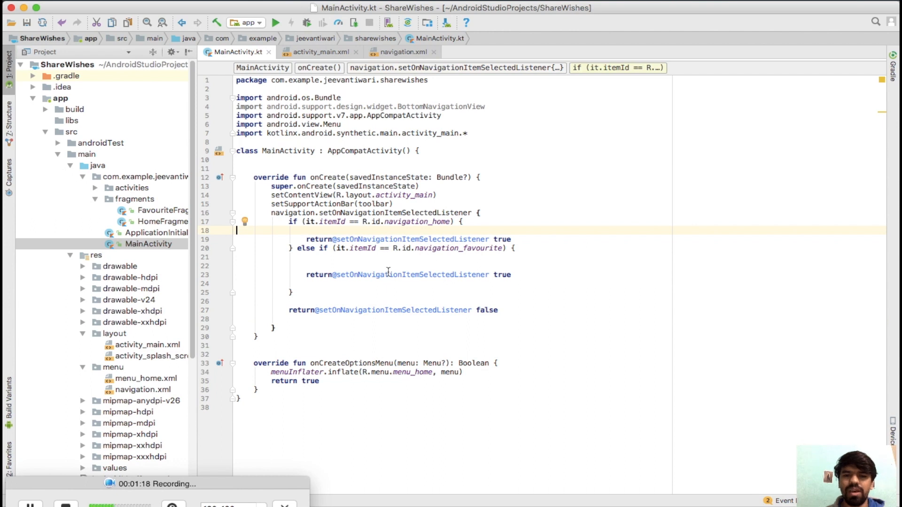
{"action": "mouse_move", "coordinate": [493, 275]}
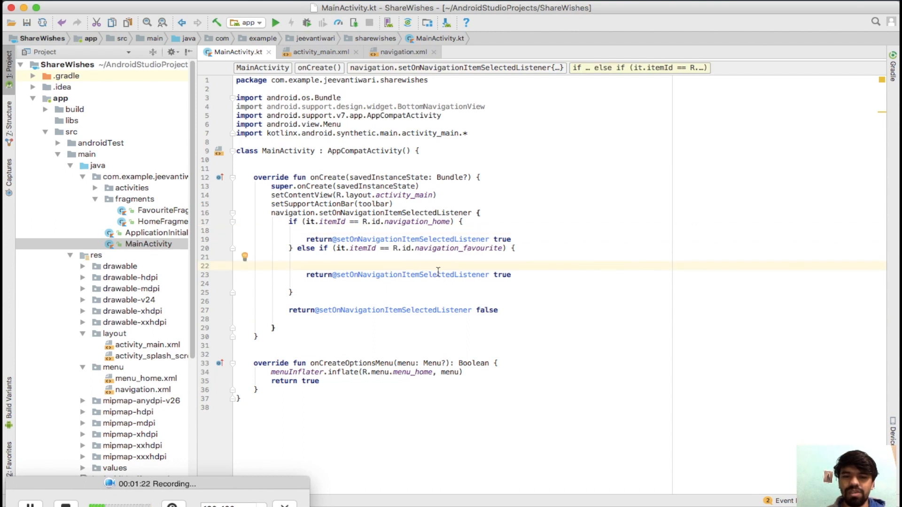
{"action": "mouse_move", "coordinate": [372, 304]}
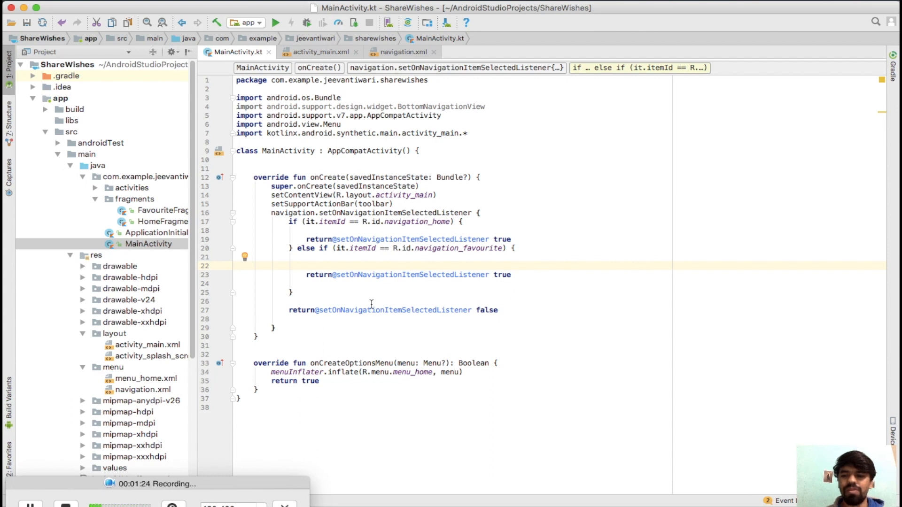